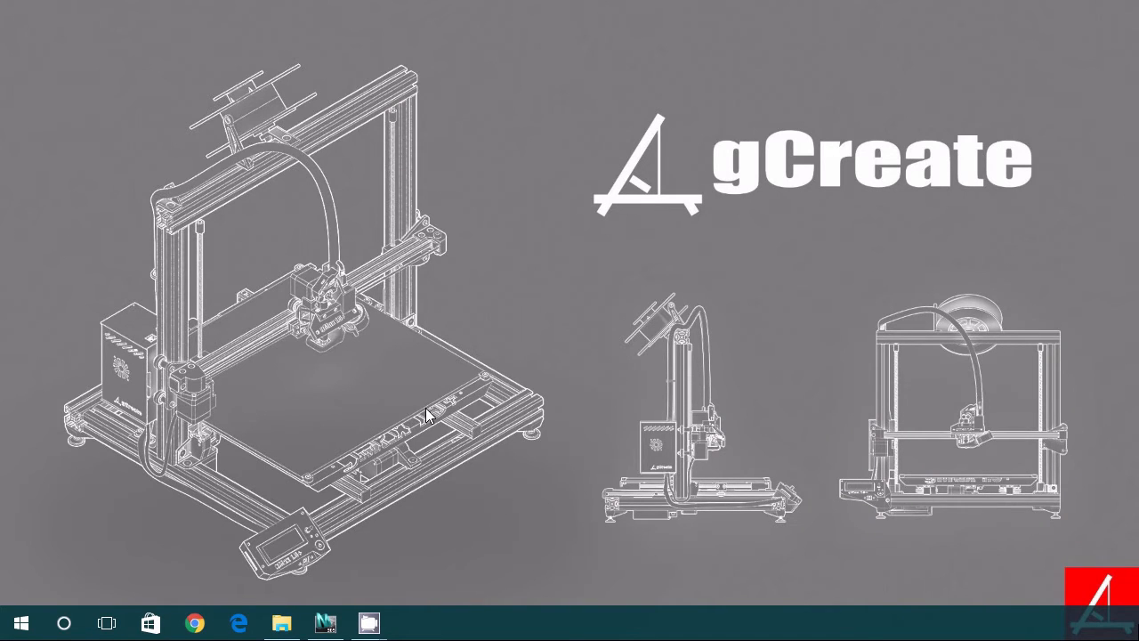
pyautogui.moveTo(398, 395)
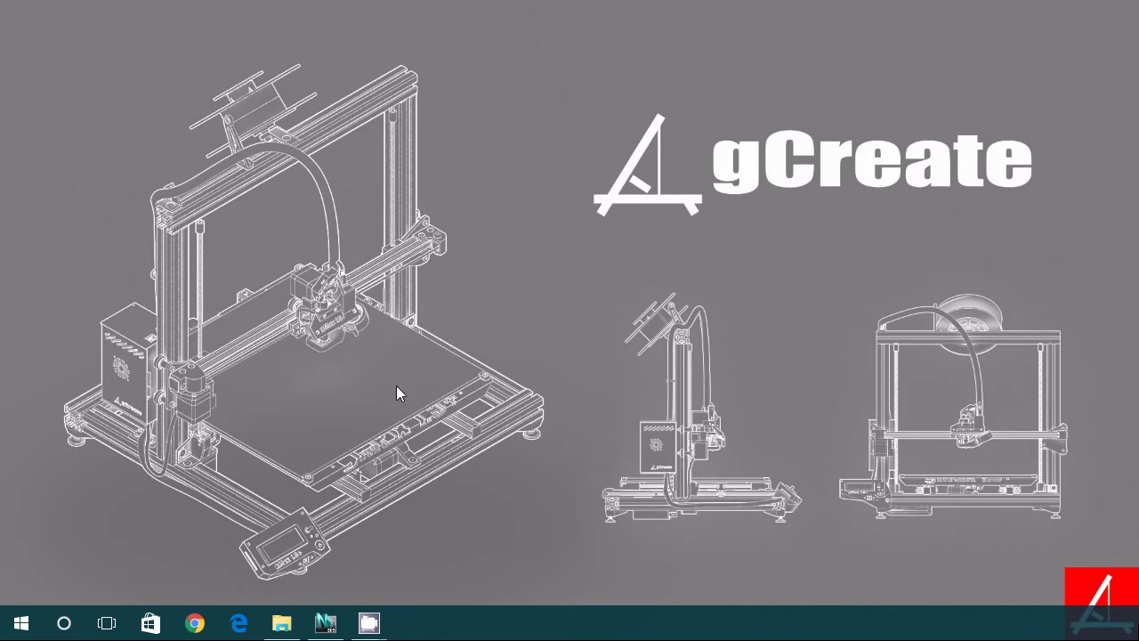
pyautogui.moveTo(497, 342)
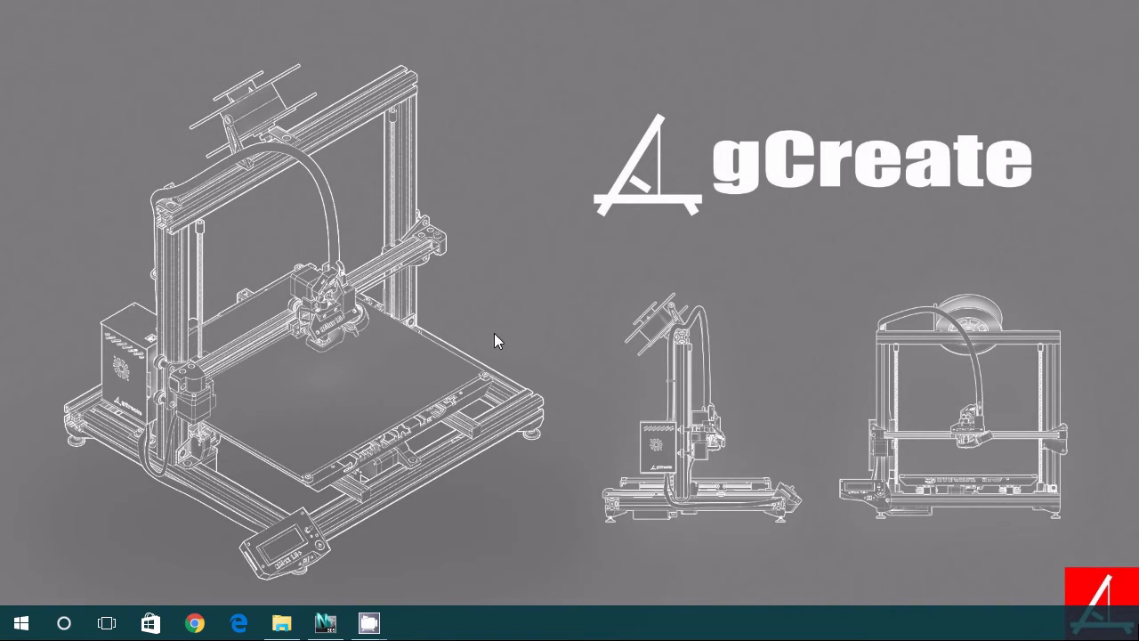
pyautogui.moveTo(520, 345)
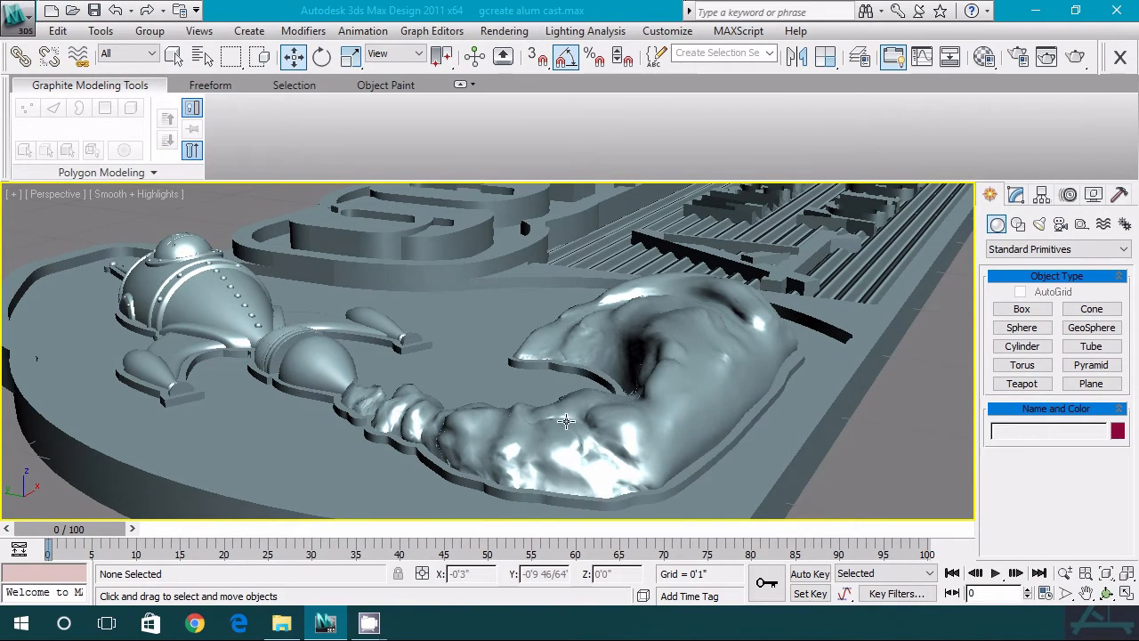
# Step: Orbit the Perspective viewport to see the whole gCreate plate and its lettering
pyautogui.moveTo(565, 420); pyautogui.dragTo(553, 395)
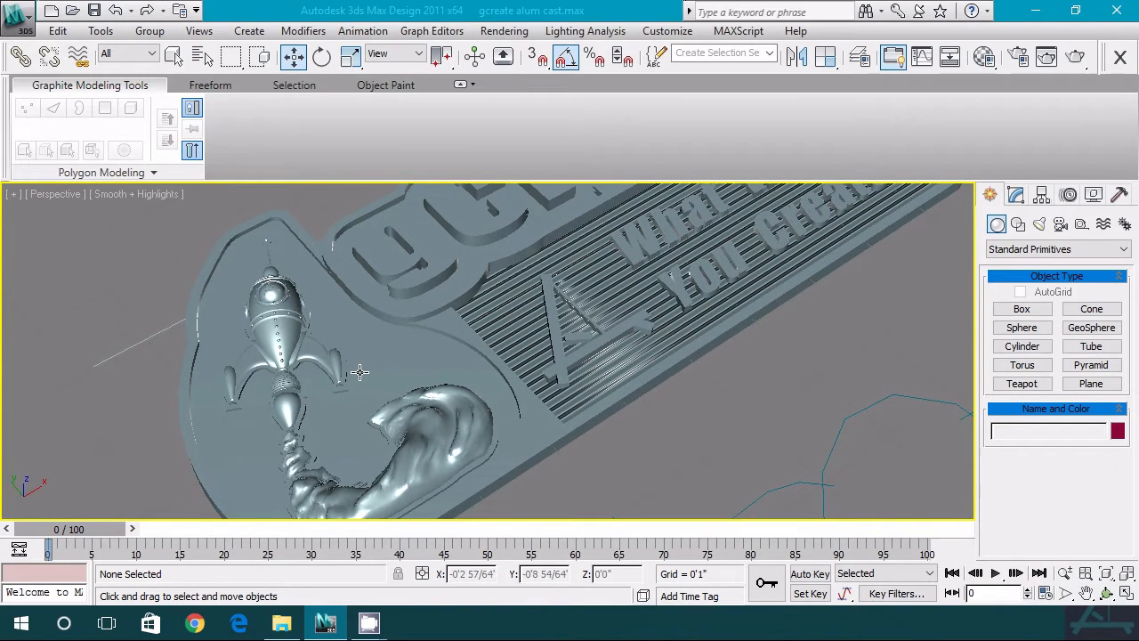
pyautogui.moveTo(452, 378)
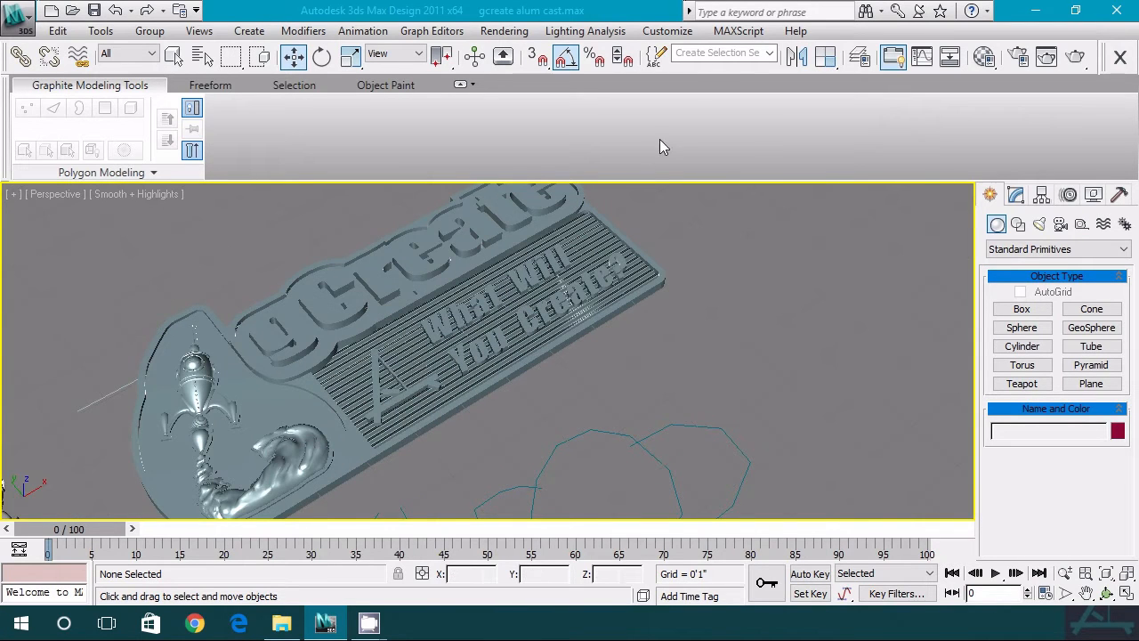
pyautogui.moveTo(662, 146); pyautogui.dragTo(548, 381)
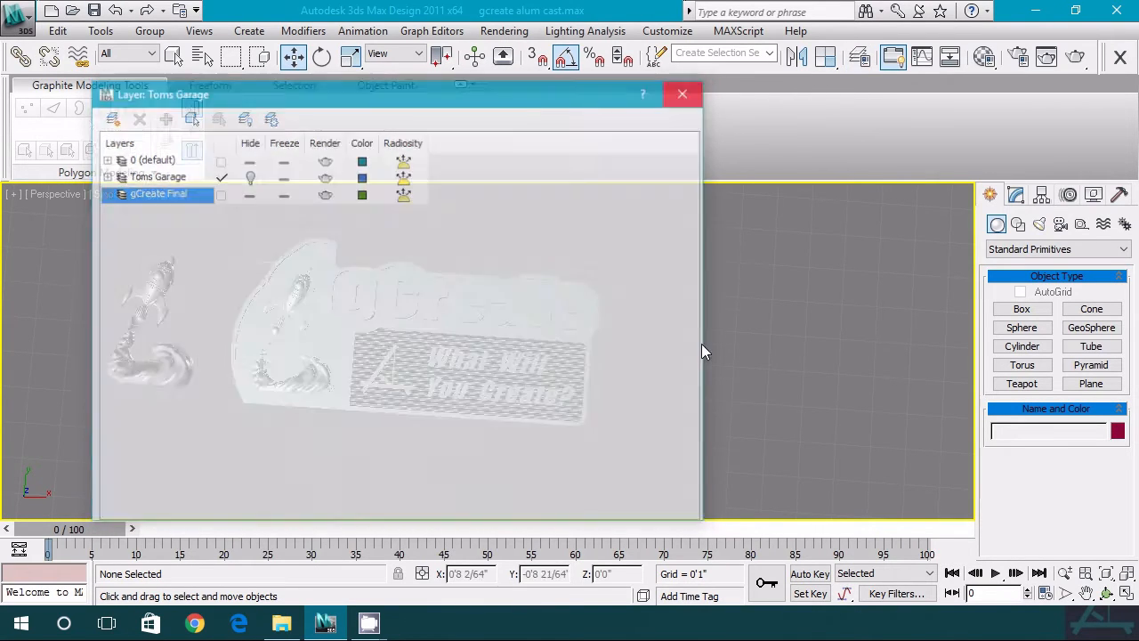
# Step: Close the Layers manager to return to the gCreate plate
pyautogui.click(682, 94)
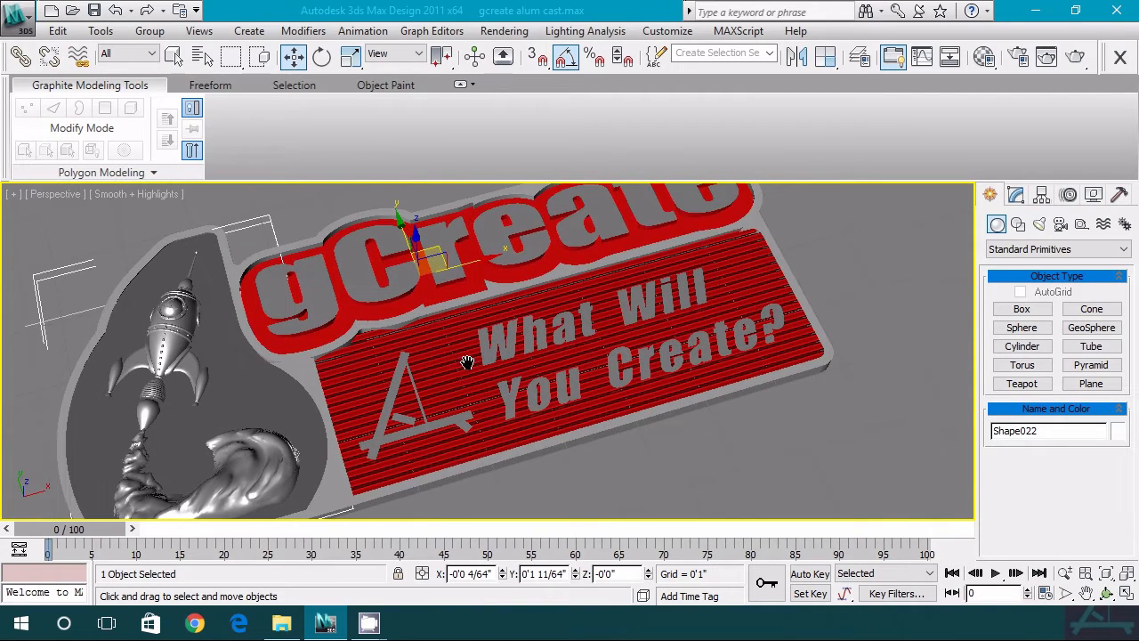
pyautogui.moveTo(853, 306)
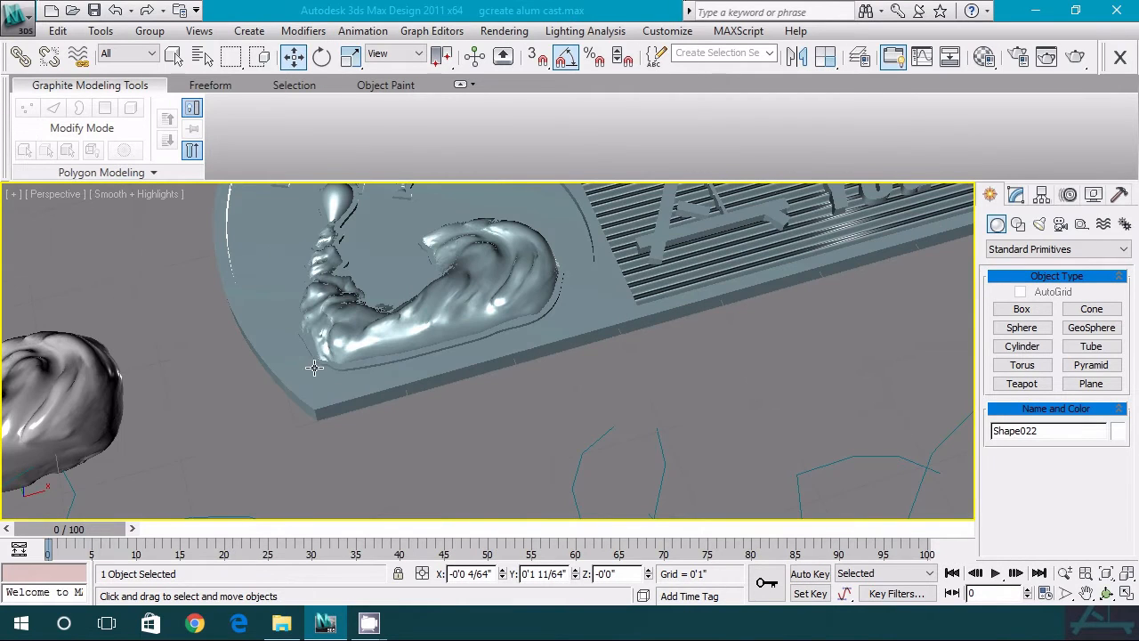
pyautogui.moveTo(563, 281)
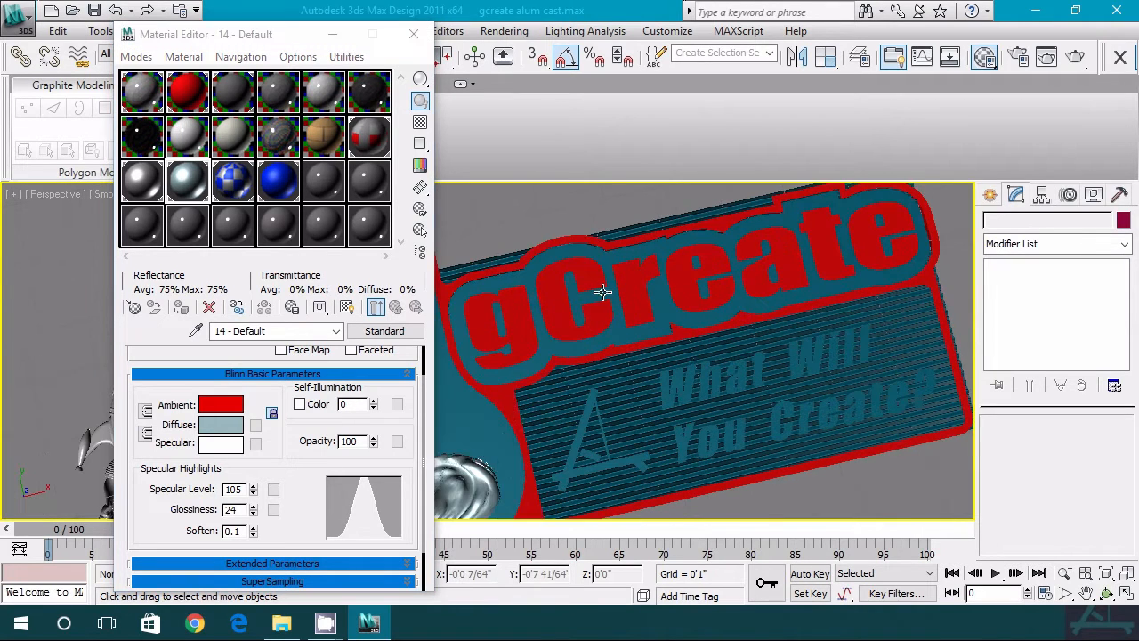
# Step: Select Rectangle004, the plate's extruded base, to check its Extrude amount
pyautogui.click(413, 34)
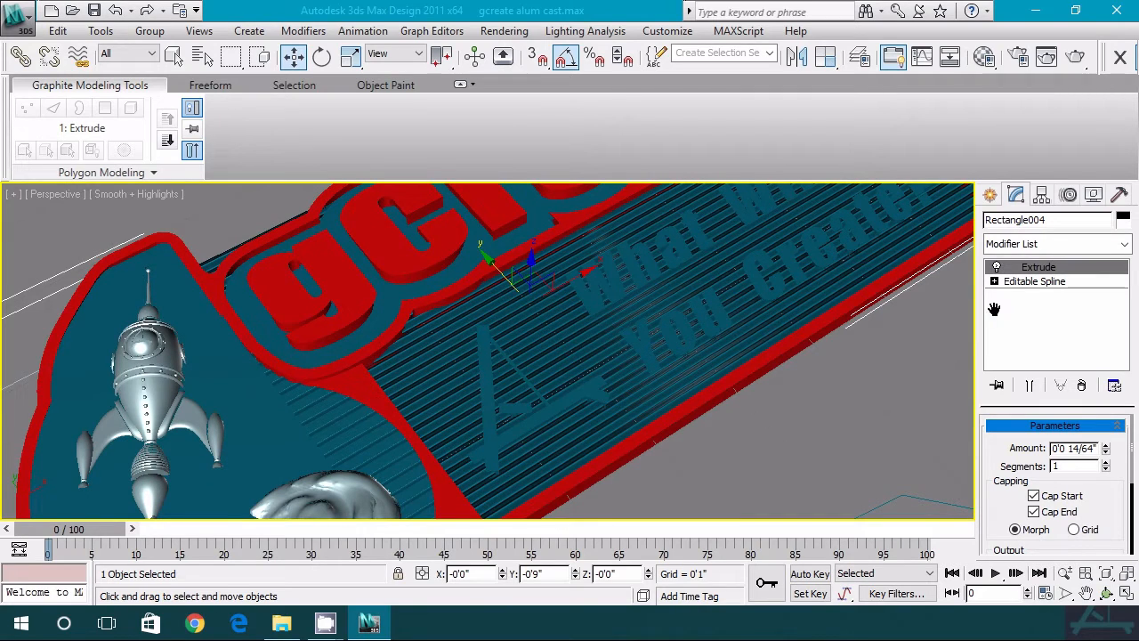
pyautogui.moveTo(452, 420)
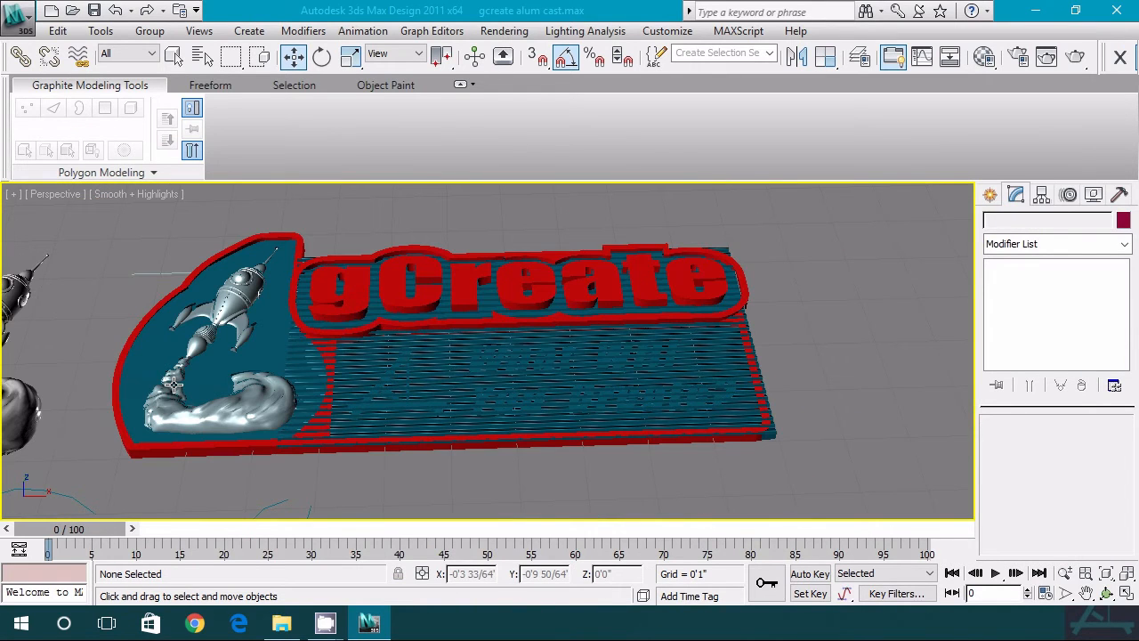
pyautogui.moveTo(187, 388)
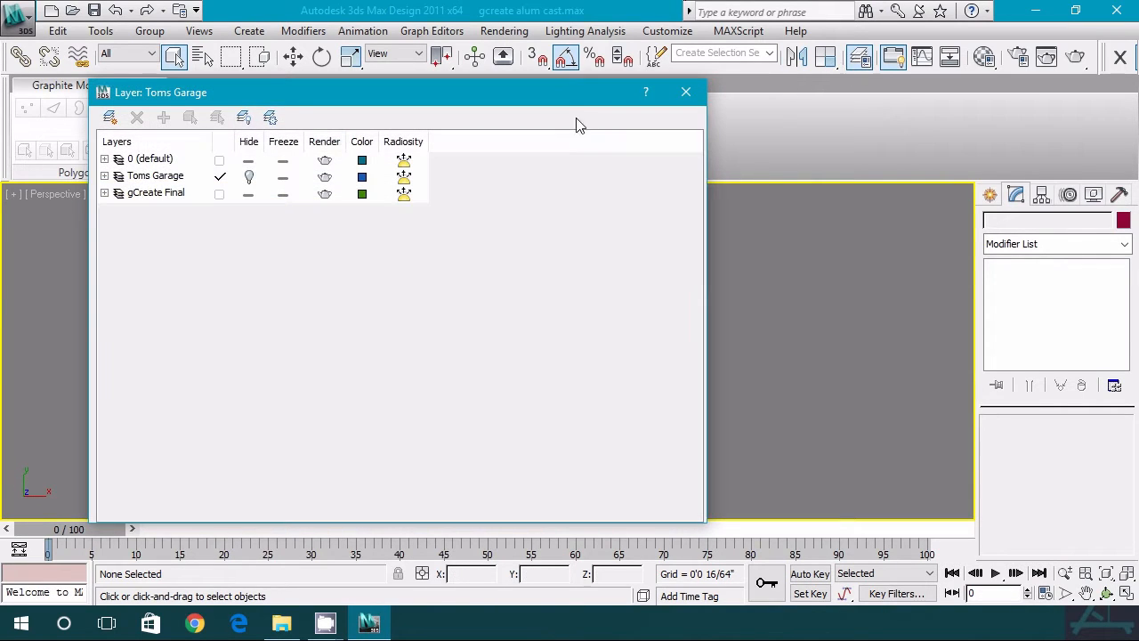
# Step: Close the Layers manager with the Tom's Garage plate now visible
pyautogui.click(685, 93)
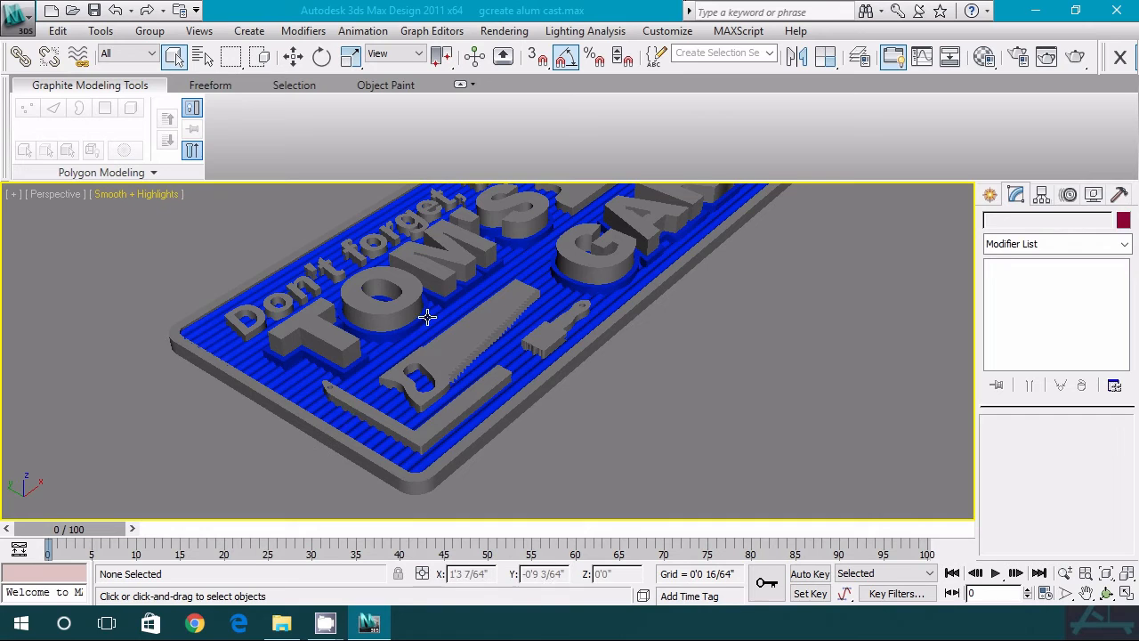
pyautogui.moveTo(427, 317)
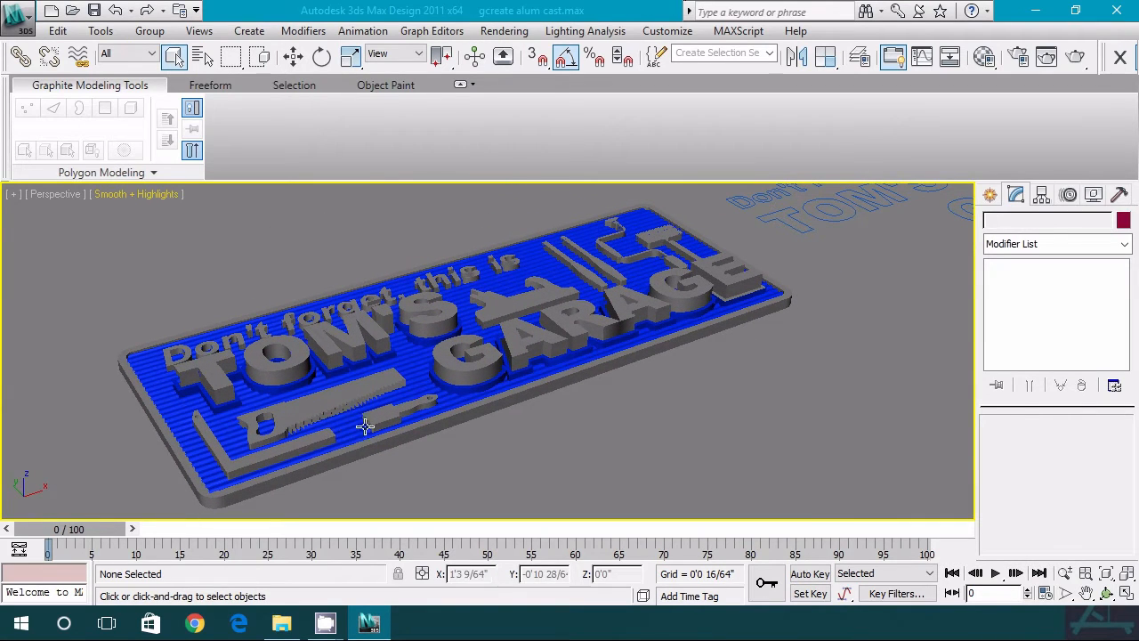
pyautogui.moveTo(271, 448)
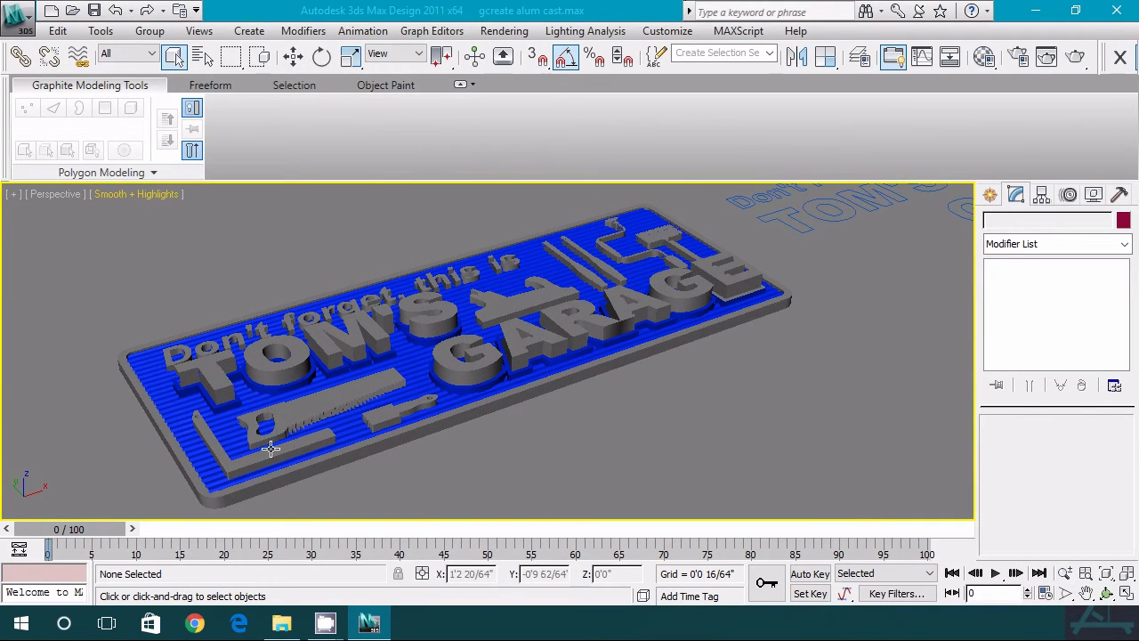
pyautogui.moveTo(578, 306)
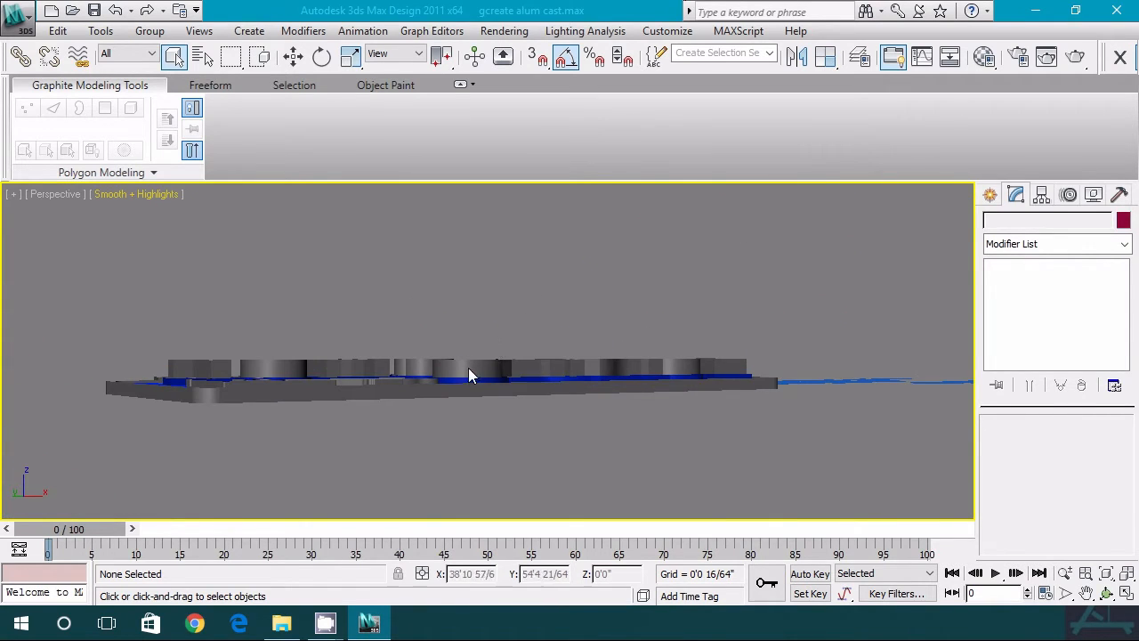
pyautogui.moveTo(449, 365)
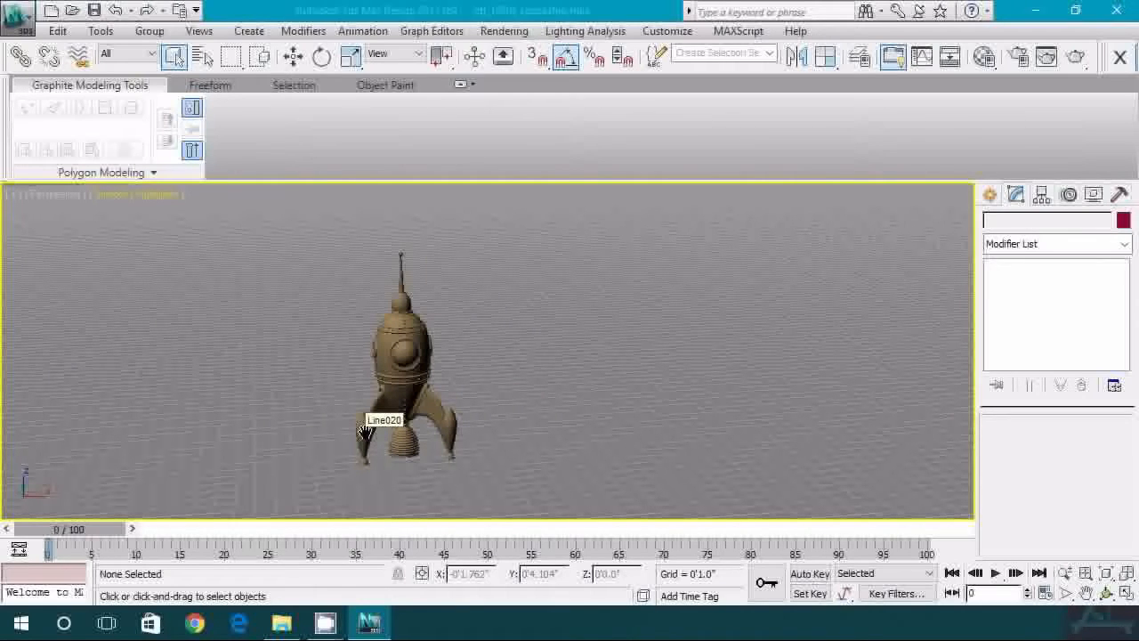
pyautogui.moveTo(345, 403)
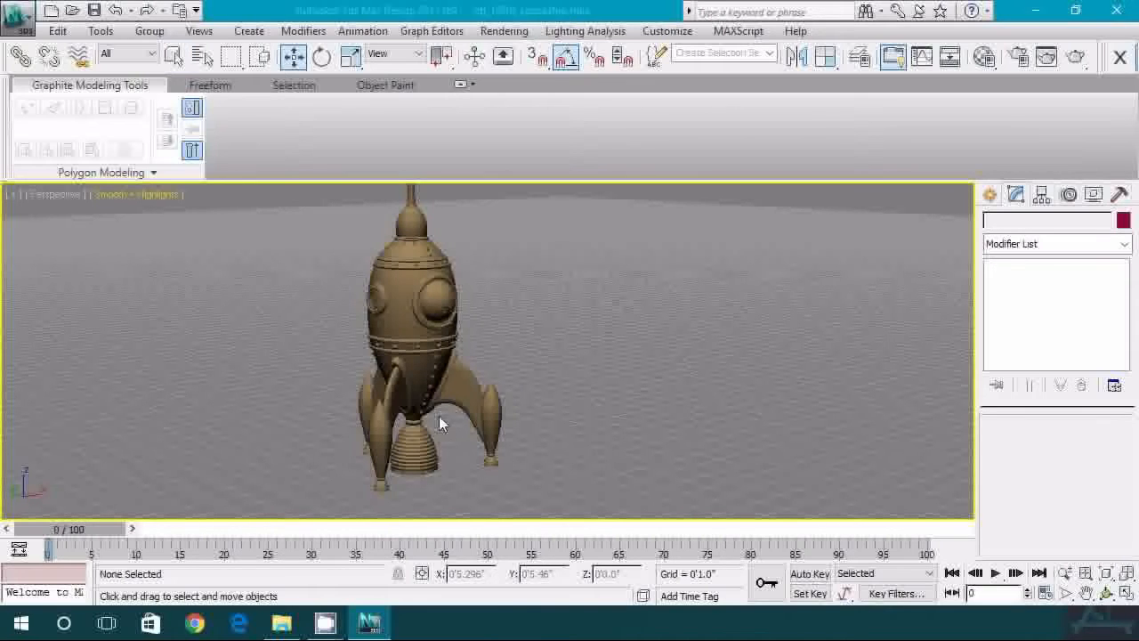
# Step: Bring up the viewport context menu on the rocket model
pyautogui.rightClick(442, 424)
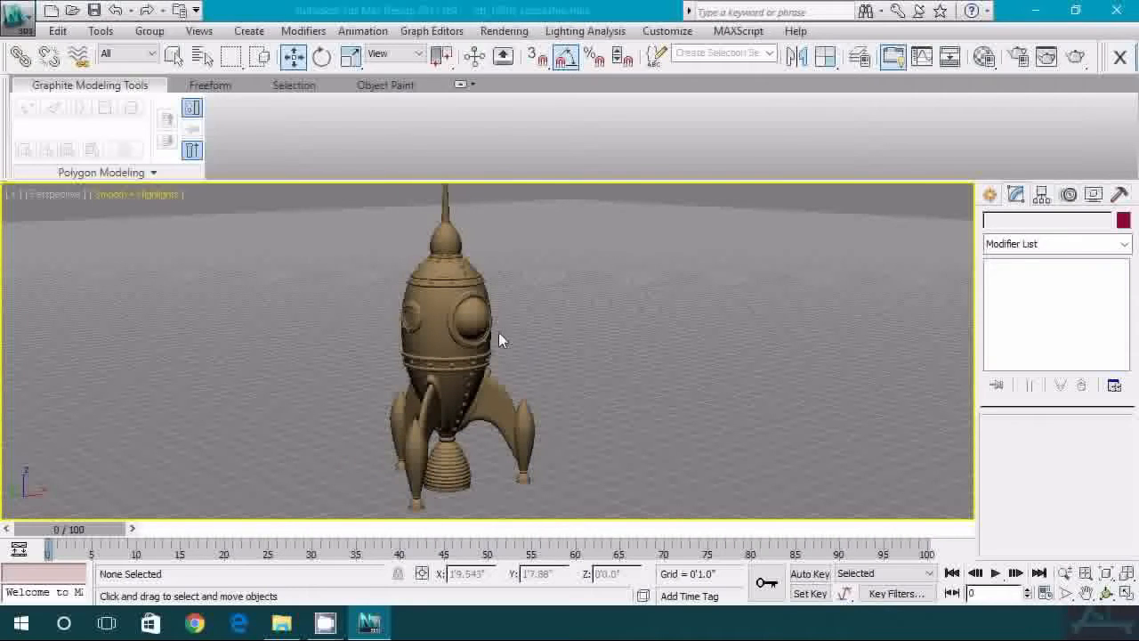
pyautogui.moveTo(477, 459)
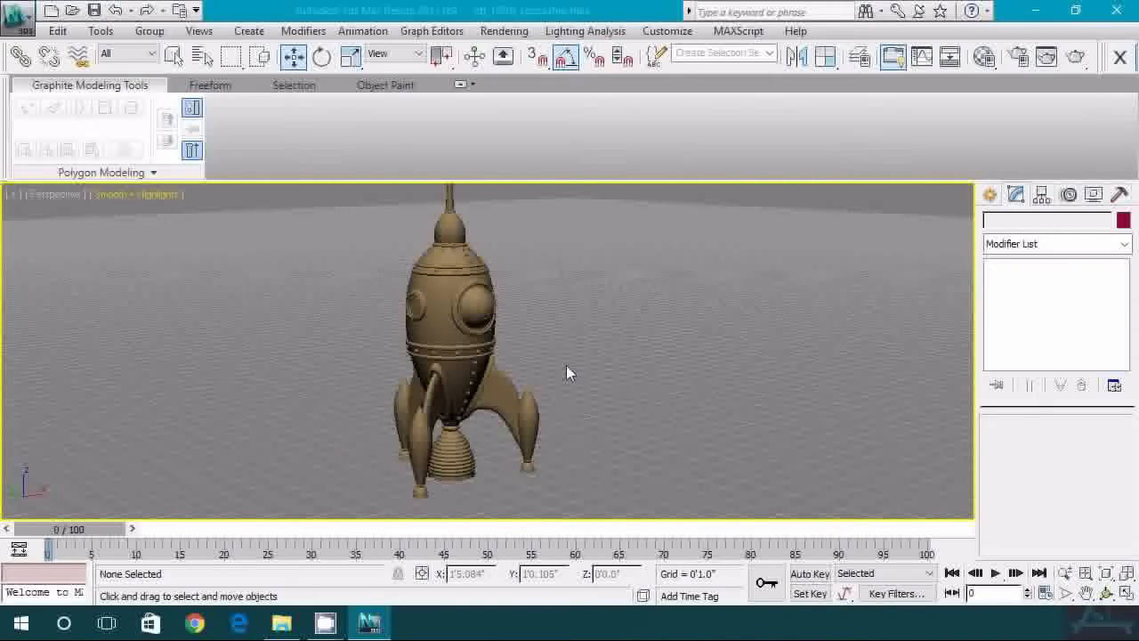
pyautogui.moveTo(560, 359)
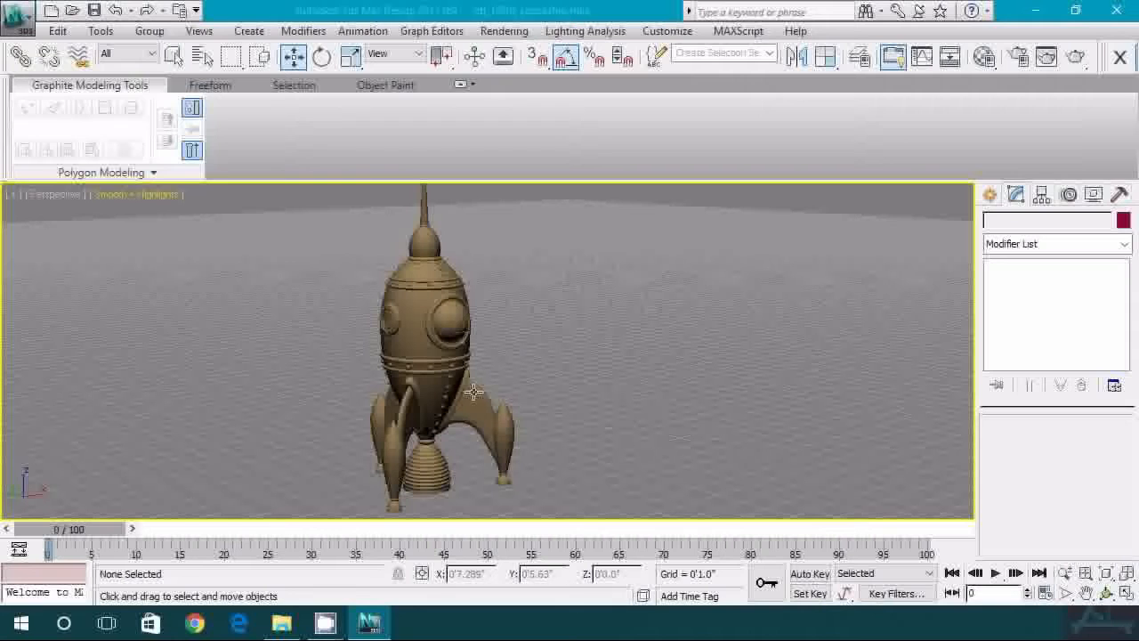
pyautogui.moveTo(478, 419)
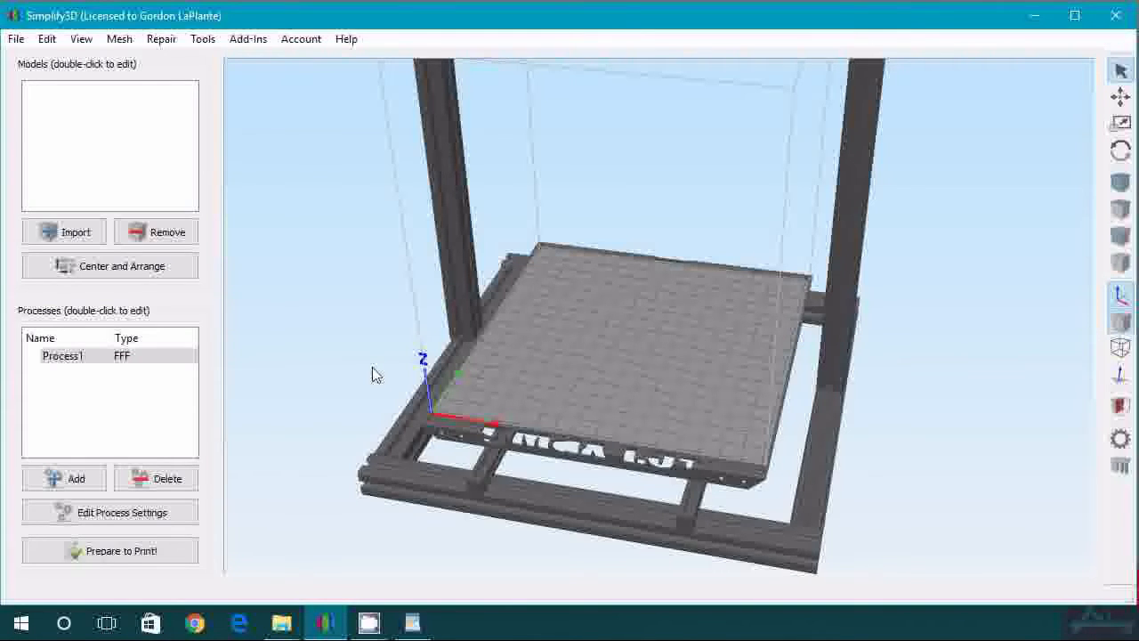
# Step: Bring up the position and scaling settings for the toms garage alum plate cast model
pyautogui.moveTo(374, 374); pyautogui.dragTo(591, 316)
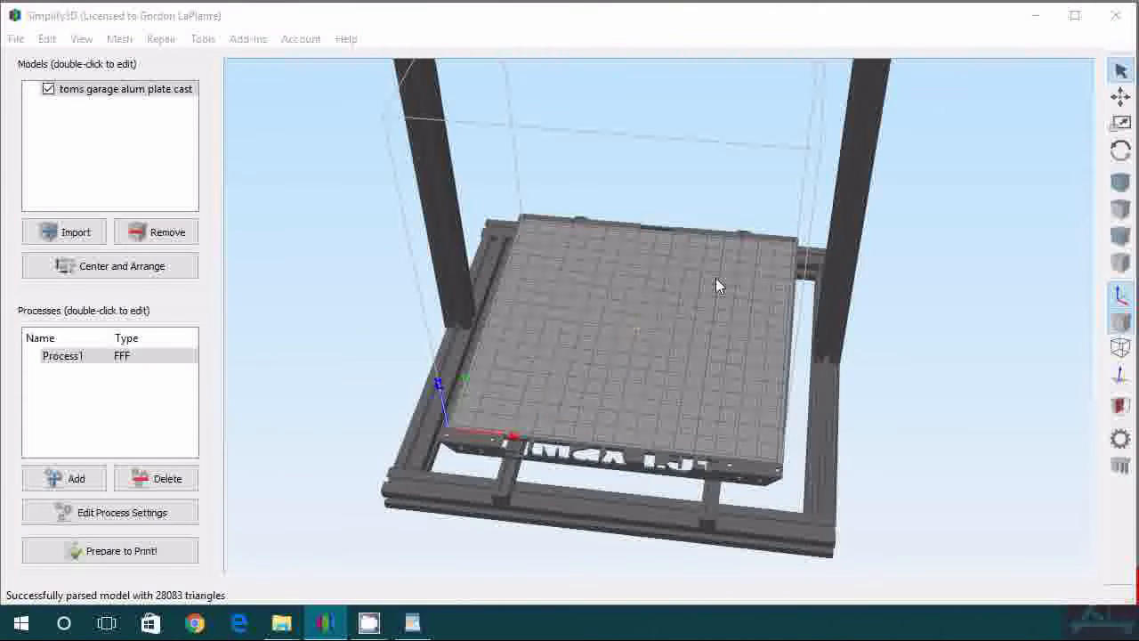
pyautogui.moveTo(632, 310)
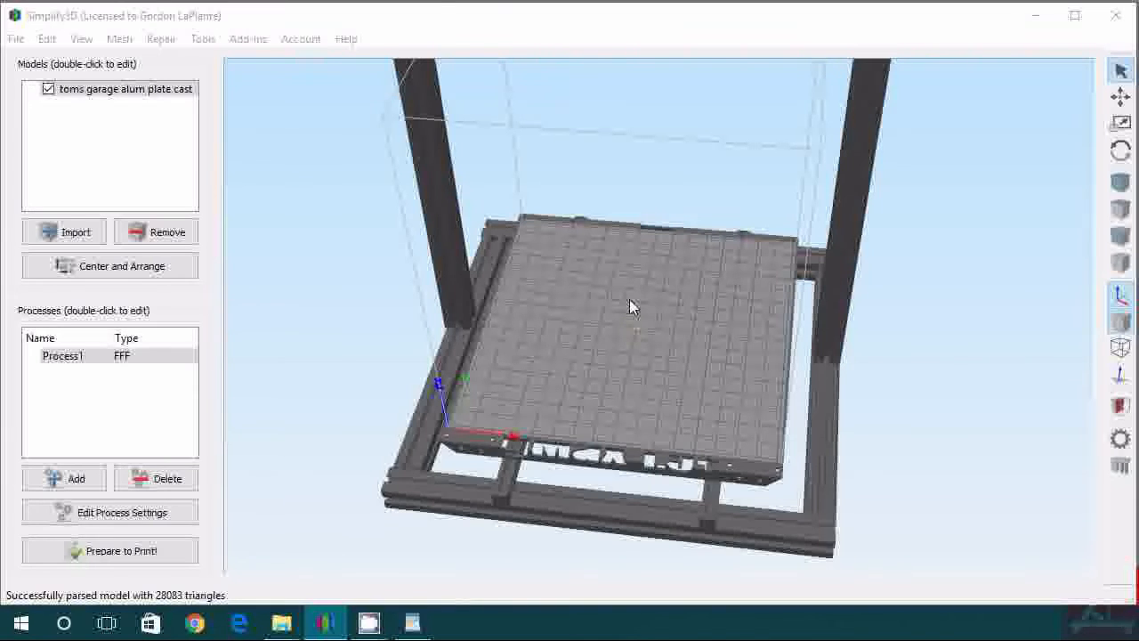
pyautogui.moveTo(719, 335)
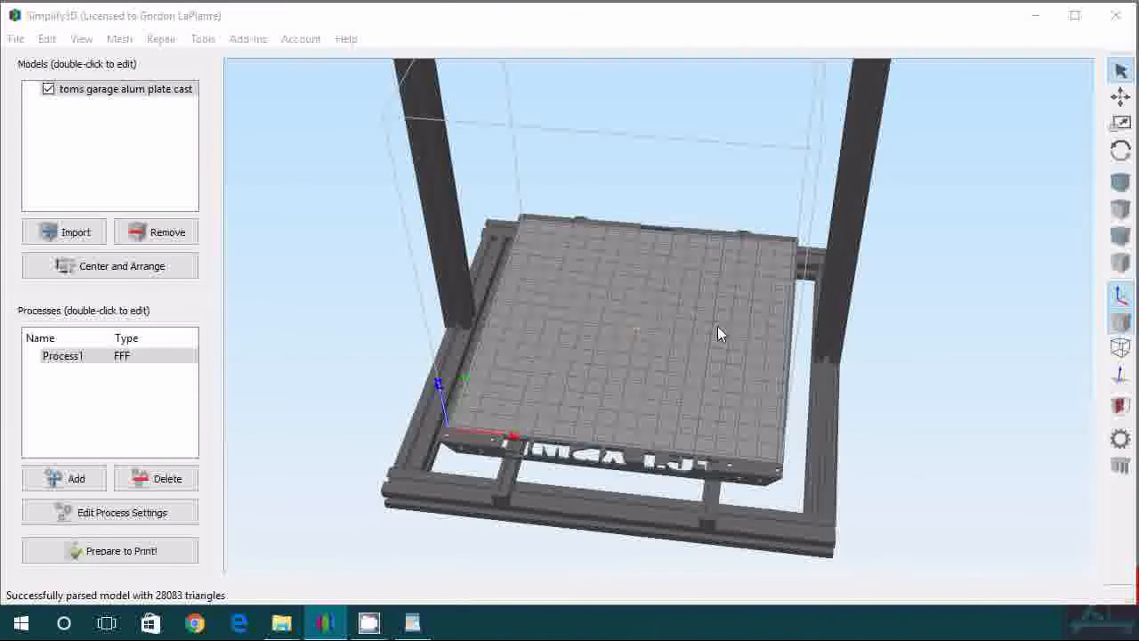
pyautogui.moveTo(667, 356)
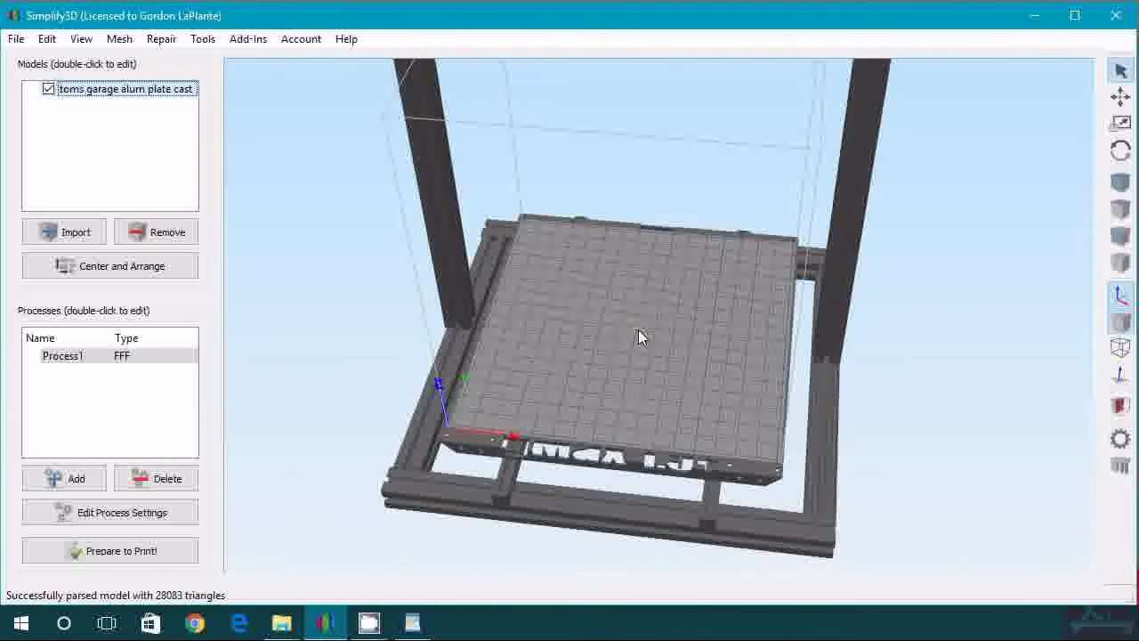
pyautogui.doubleClick(124, 89)
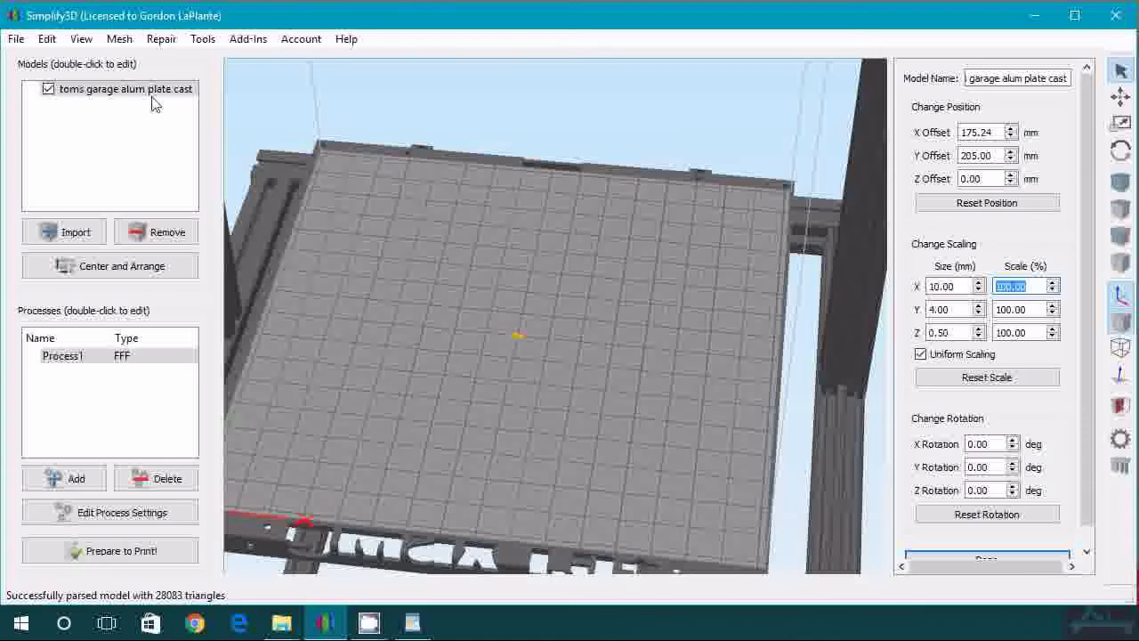
# Step: Scale the Tom's Garage plate from inches to millimetres via the Edit menu, then deselect it
pyautogui.click(47, 39)
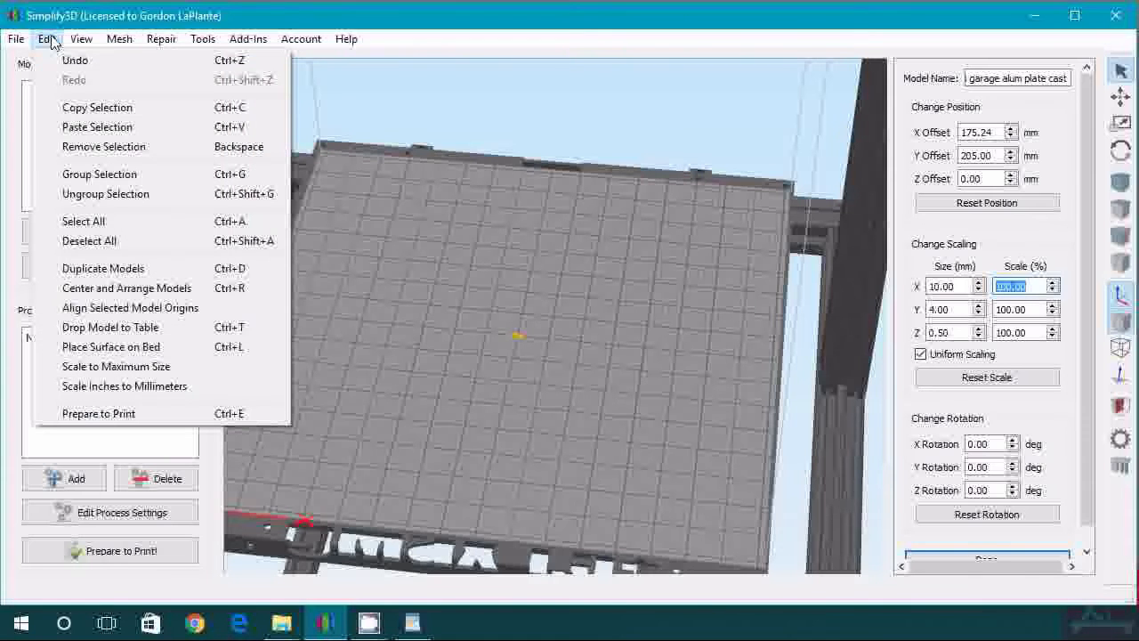
pyautogui.moveTo(125, 385)
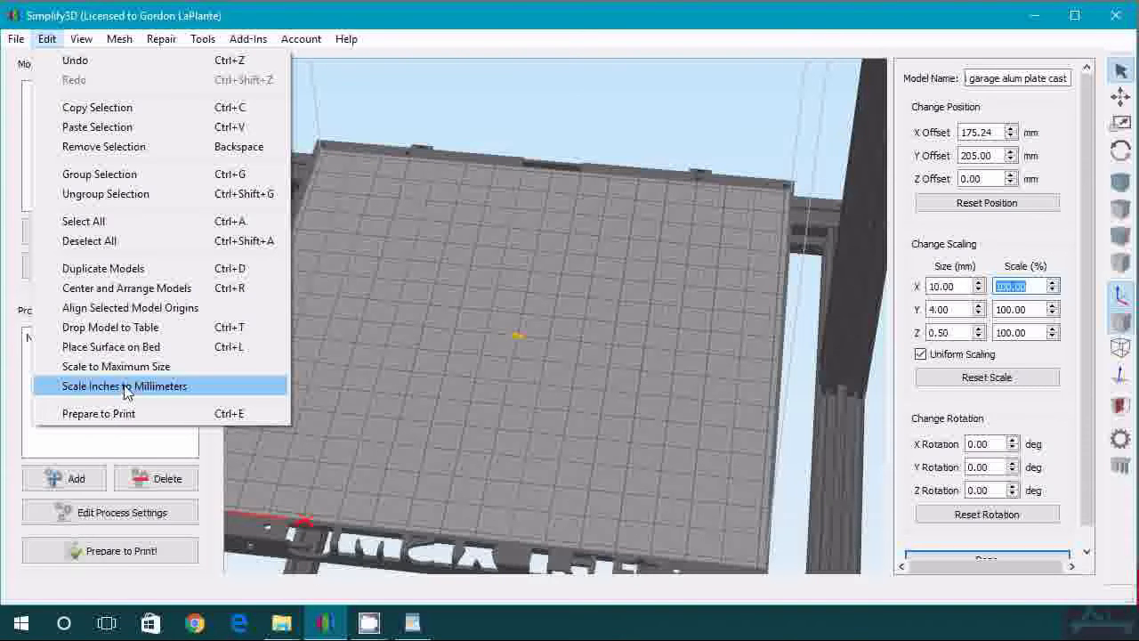
pyautogui.click(124, 384)
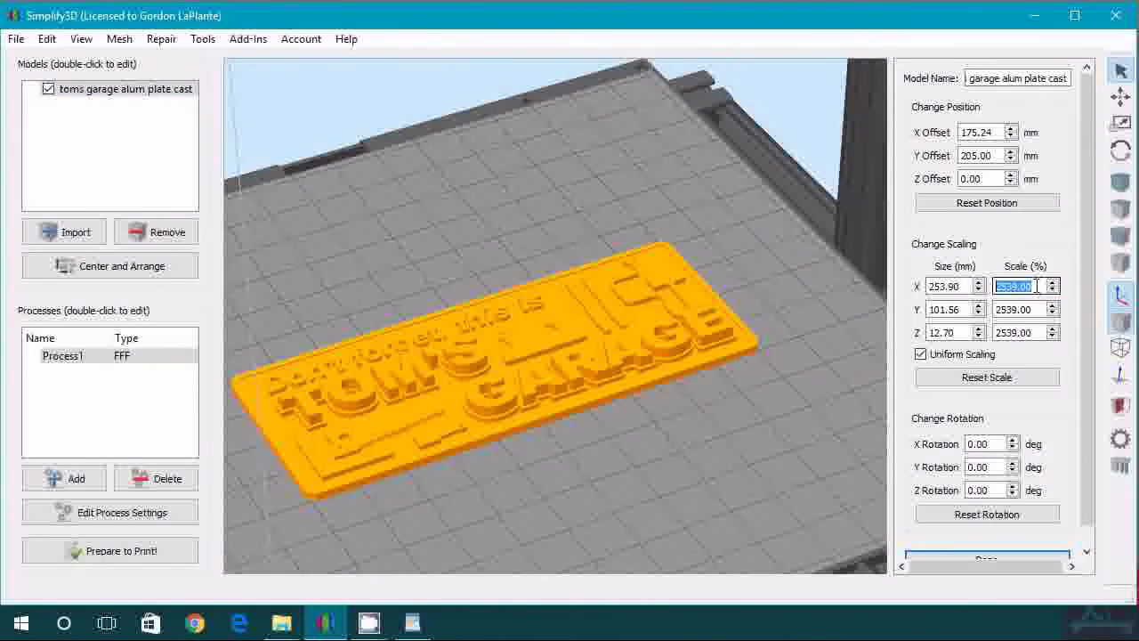
pyautogui.click(1045, 281)
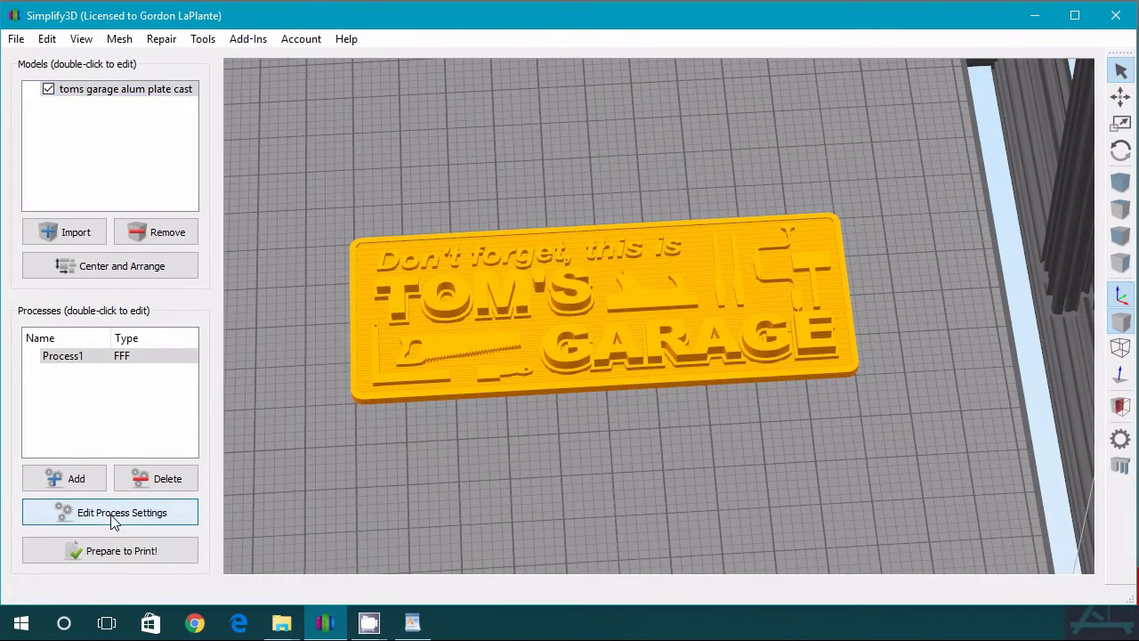
# Step: Load the gCreate gMax 1.5 XT+ profile in process settings, discarding Default changes
pyautogui.click(110, 513)
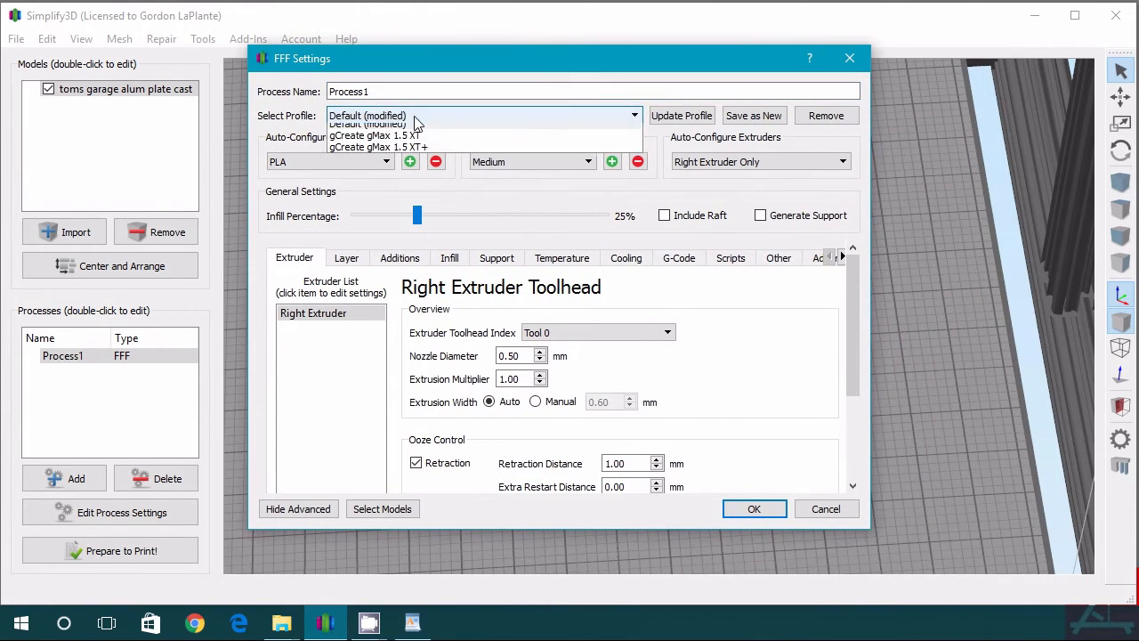
pyautogui.click(403, 146)
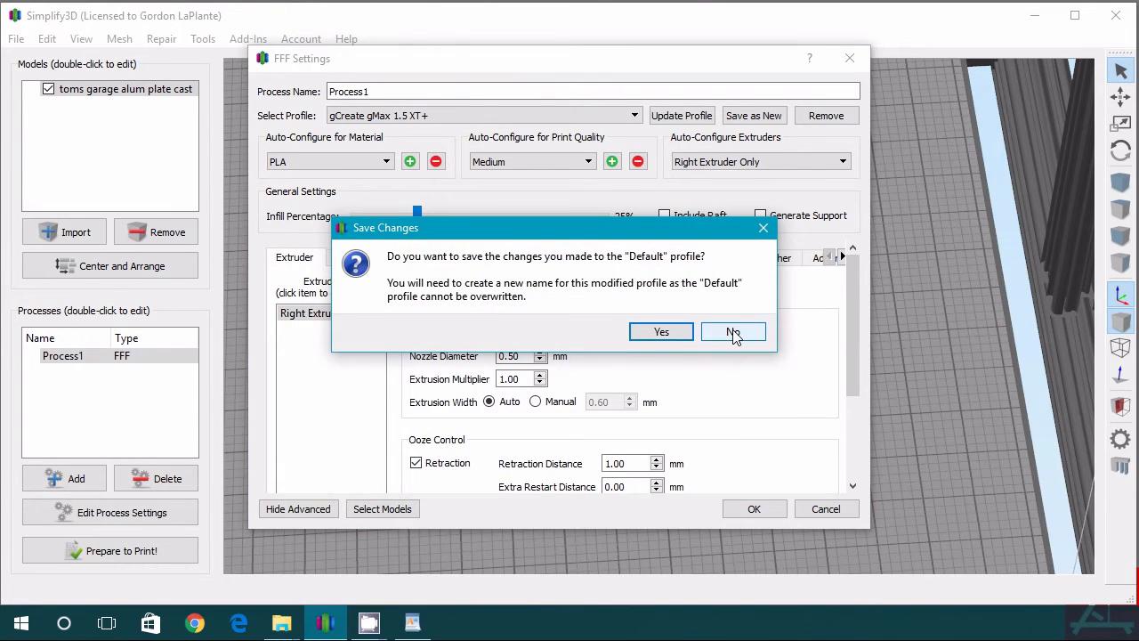
pyautogui.click(733, 331)
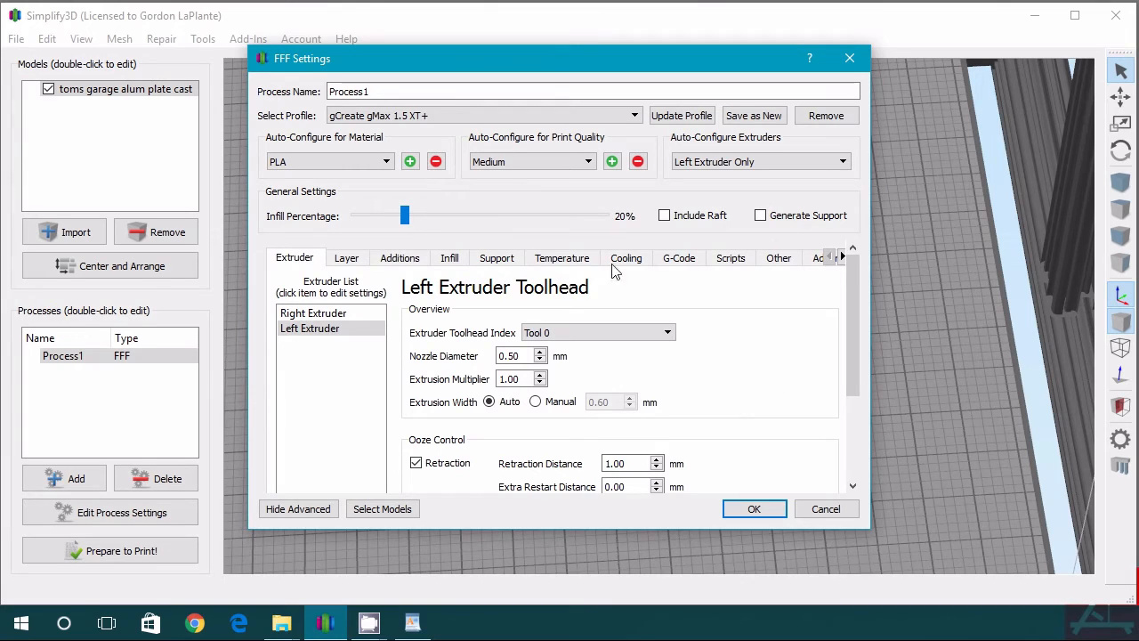
pyautogui.moveTo(182, 395)
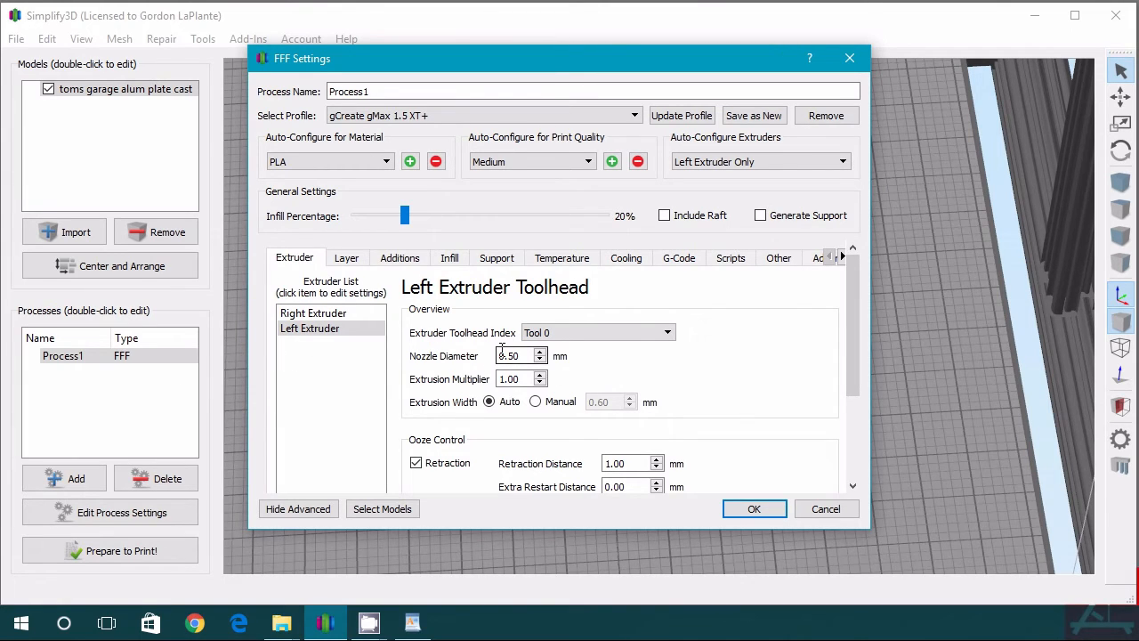
pyautogui.tripleClick(516, 356)
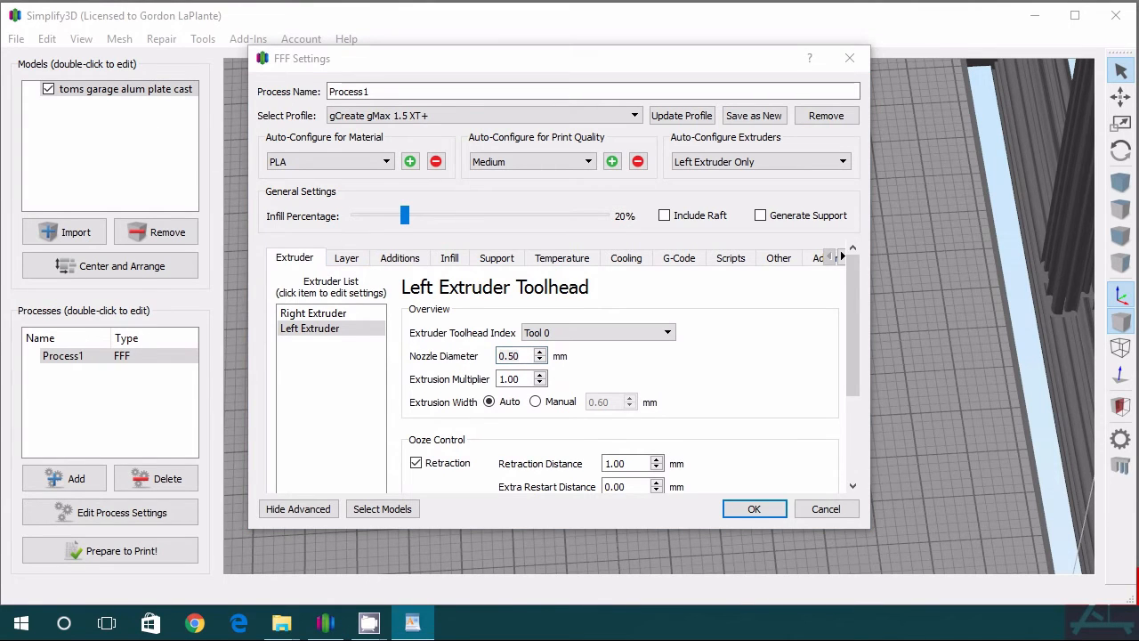
# Step: Enter primary layer height 0.160 mm, first layer height 350% and 4 top/bottom solid layers
pyautogui.click(345, 257)
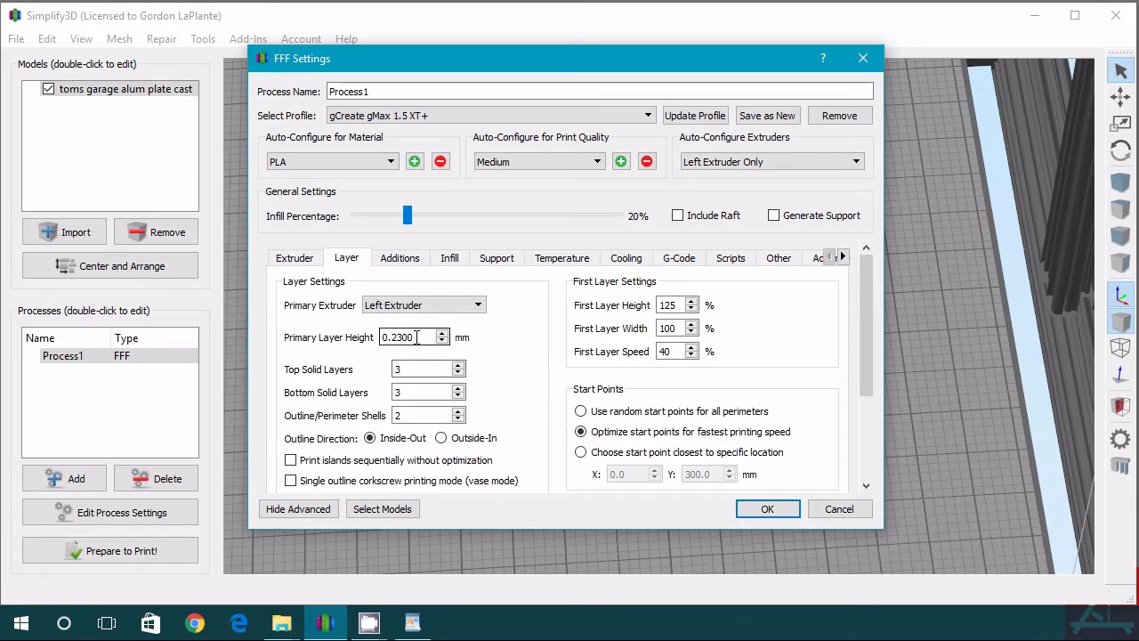
pyautogui.write('.160')
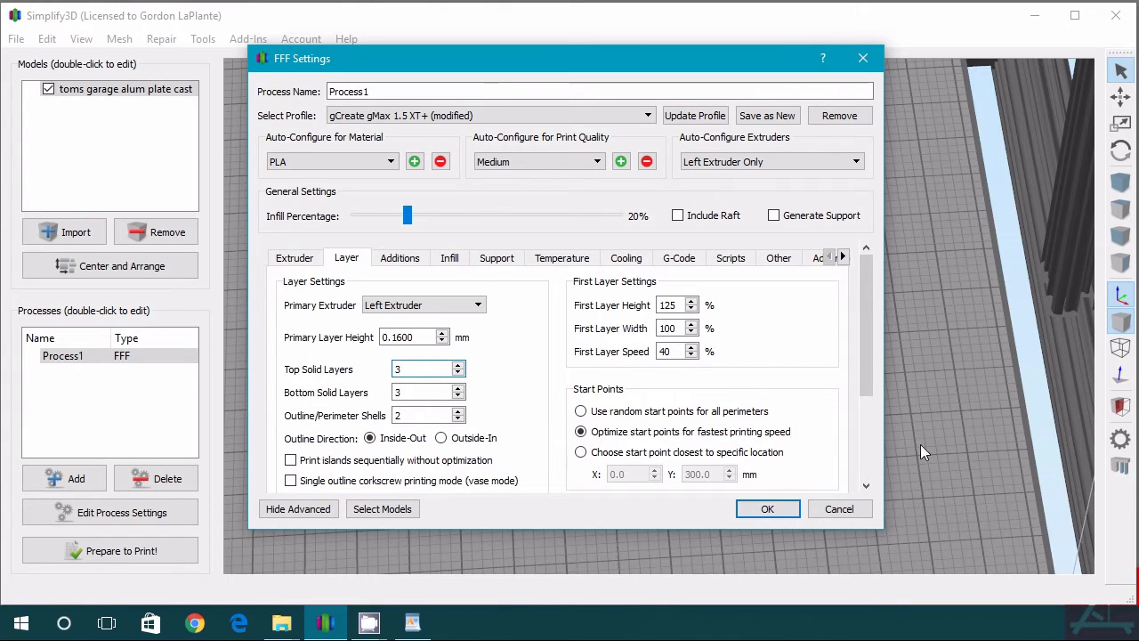
pyautogui.moveTo(580, 363)
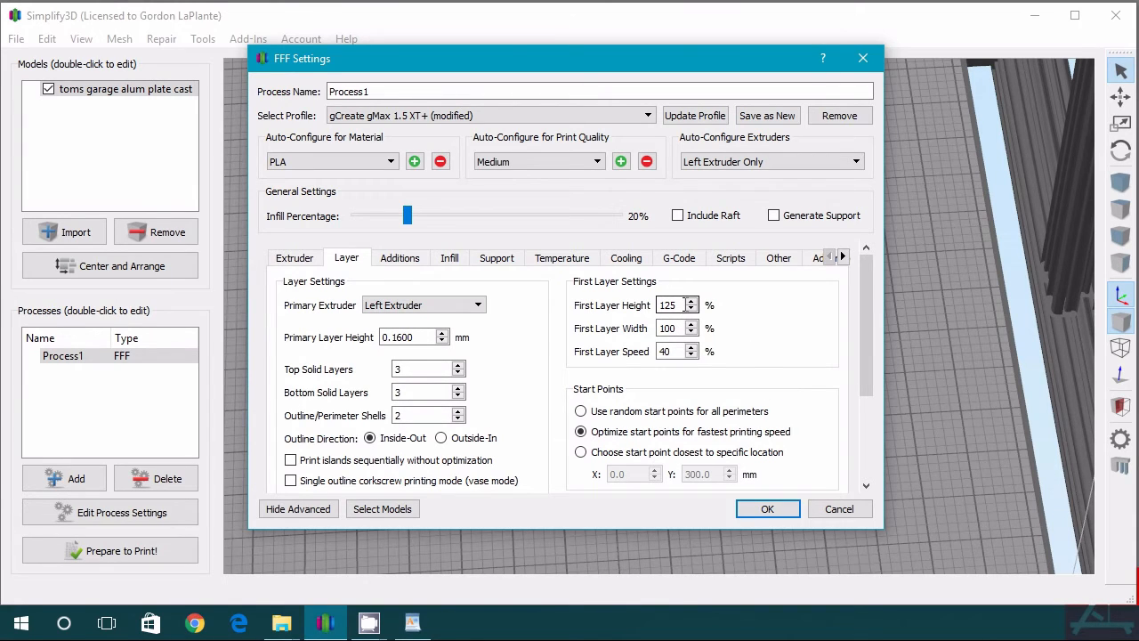
pyautogui.moveTo(676, 304)
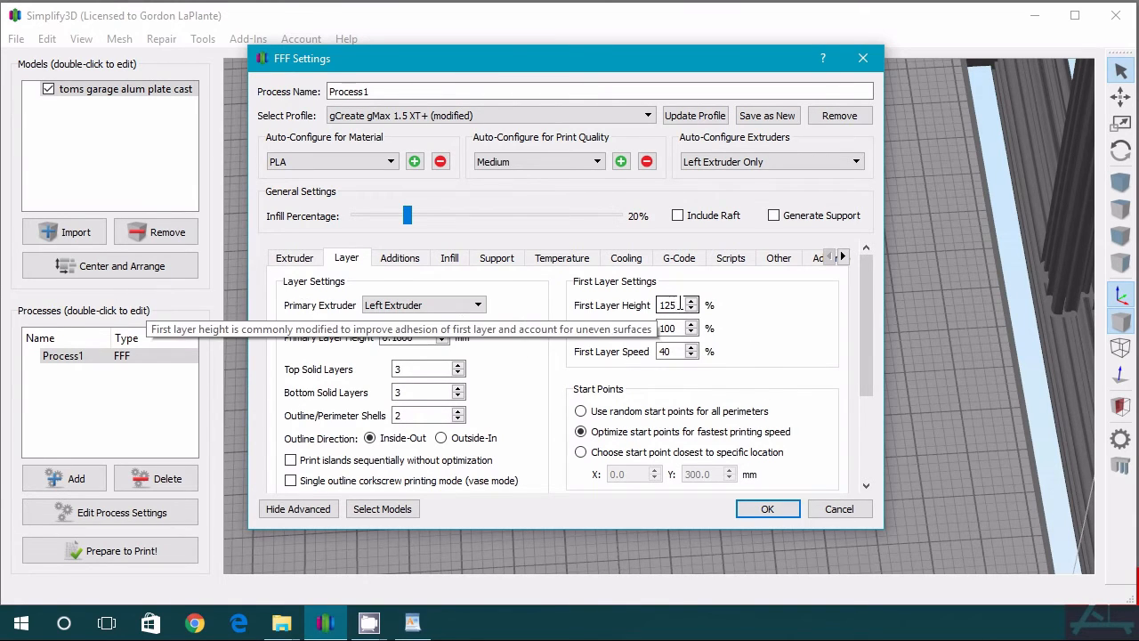
pyautogui.write('350')
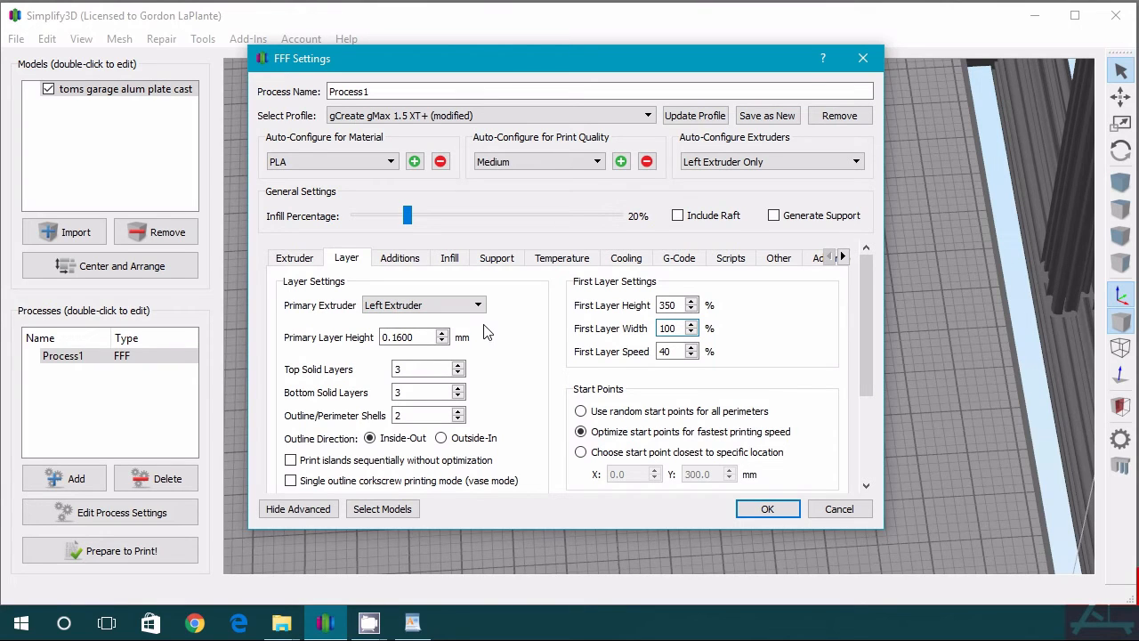
pyautogui.moveTo(460, 384)
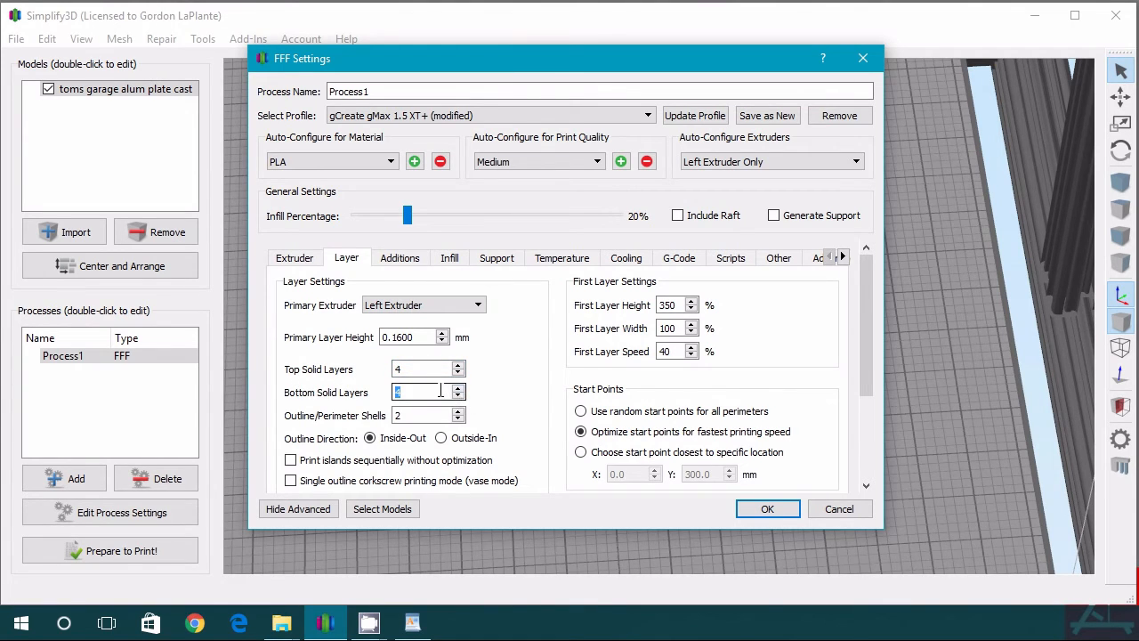
pyautogui.moveTo(428, 392)
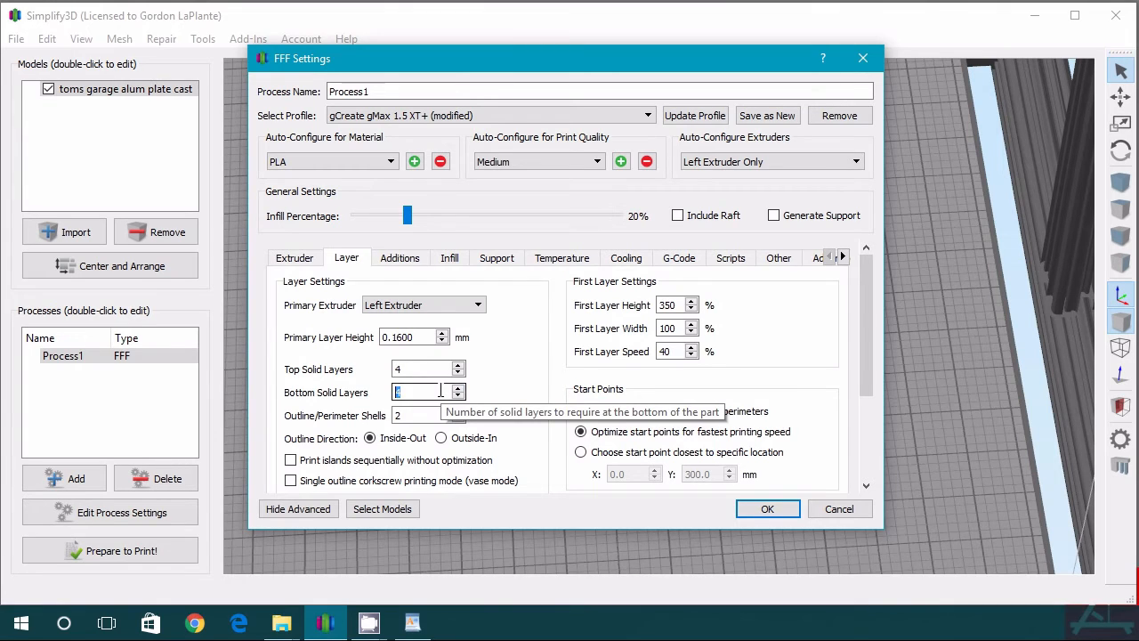
pyautogui.write('4')
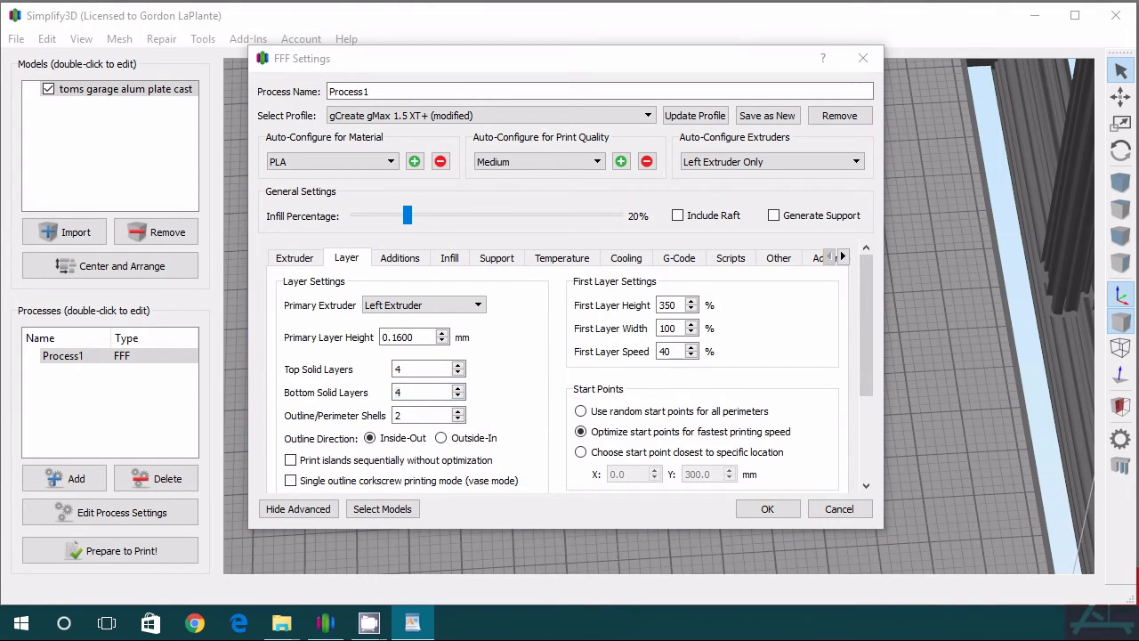
pyautogui.moveTo(544, 516)
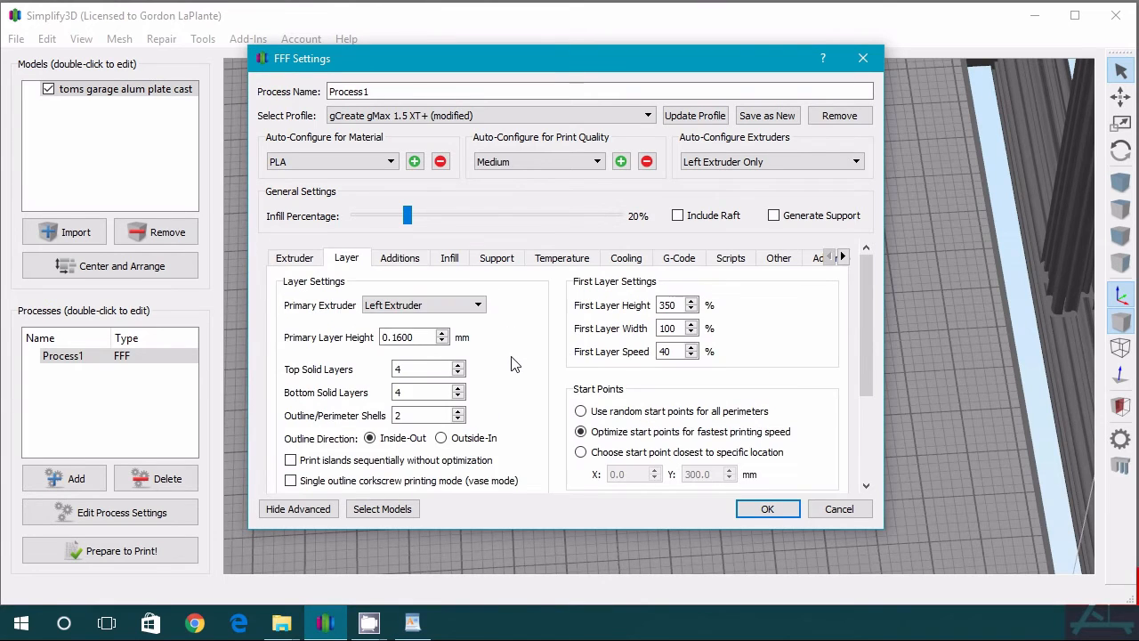
pyautogui.click(399, 256)
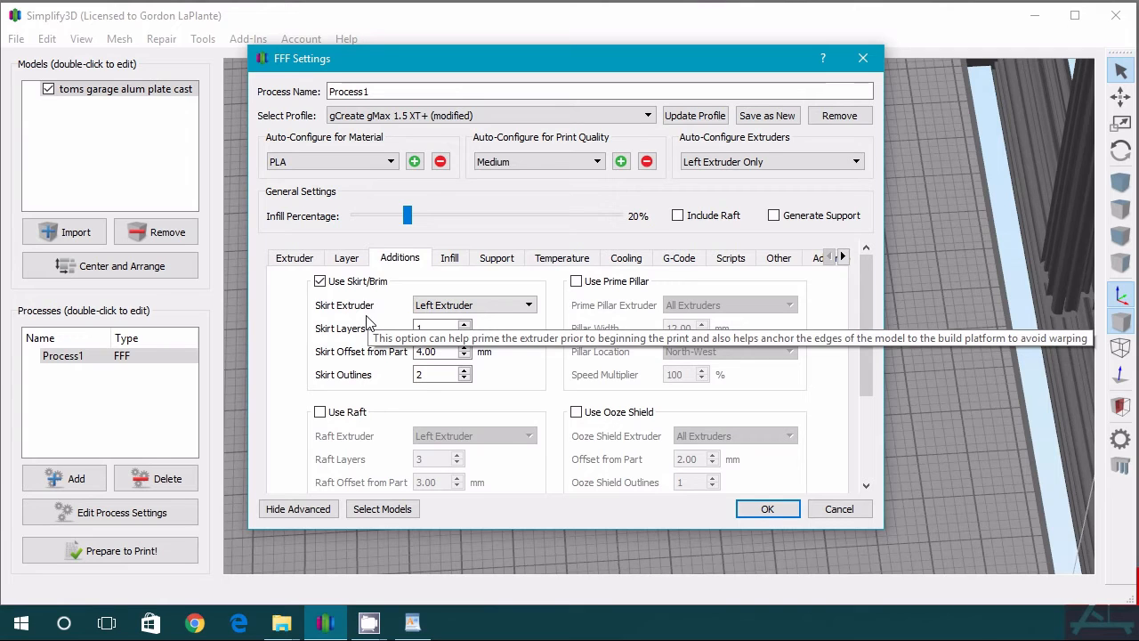
pyautogui.moveTo(526, 352)
pyautogui.write('13')
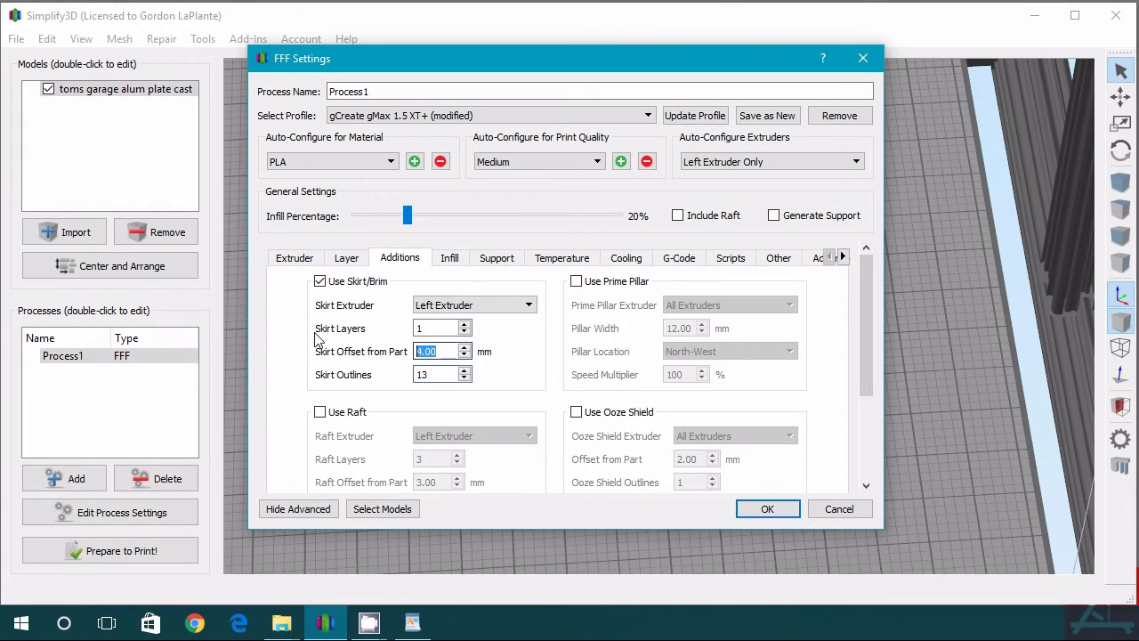
# Step: Set skirt offset 0.00 mm and 13 outlines to form a brim on the Additions settings
pyautogui.click(436, 374)
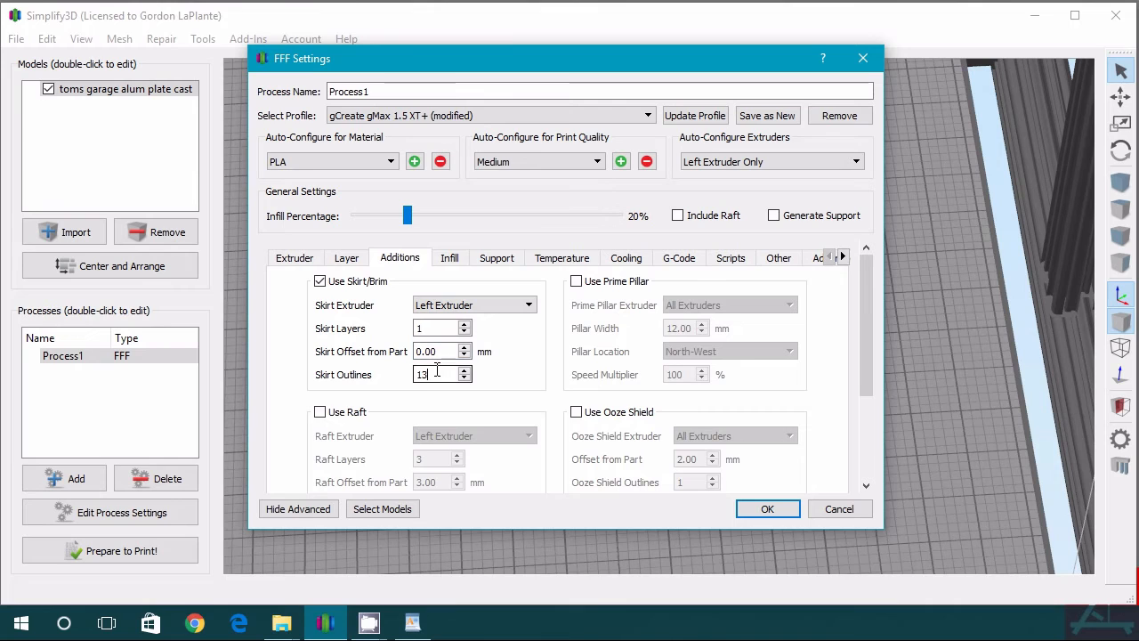
pyautogui.moveTo(436, 374)
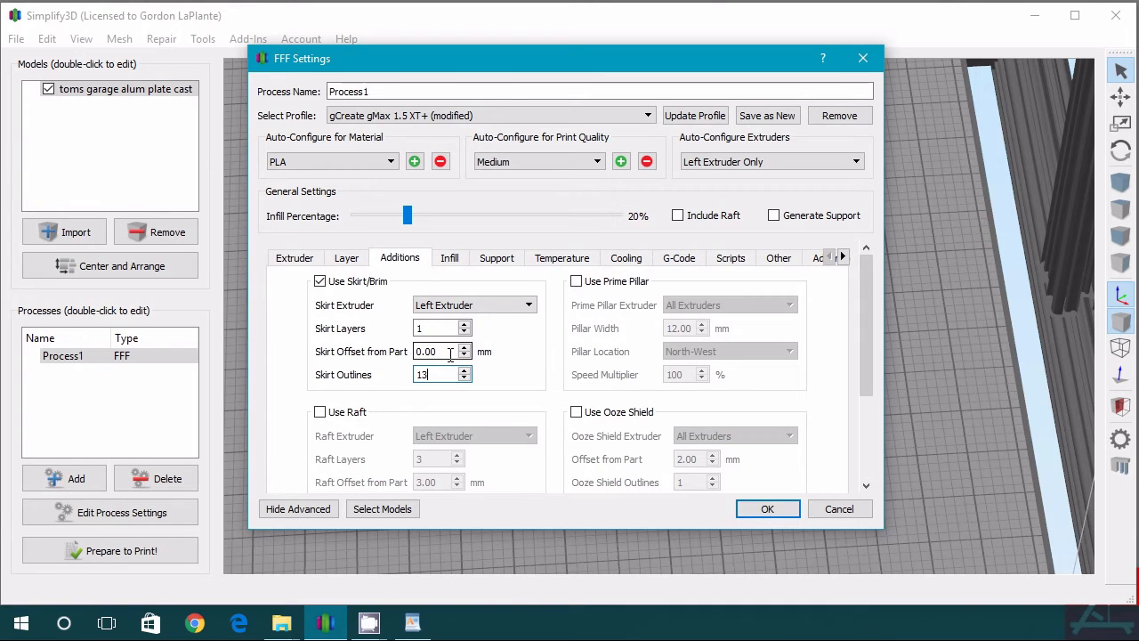
pyautogui.moveTo(445, 352)
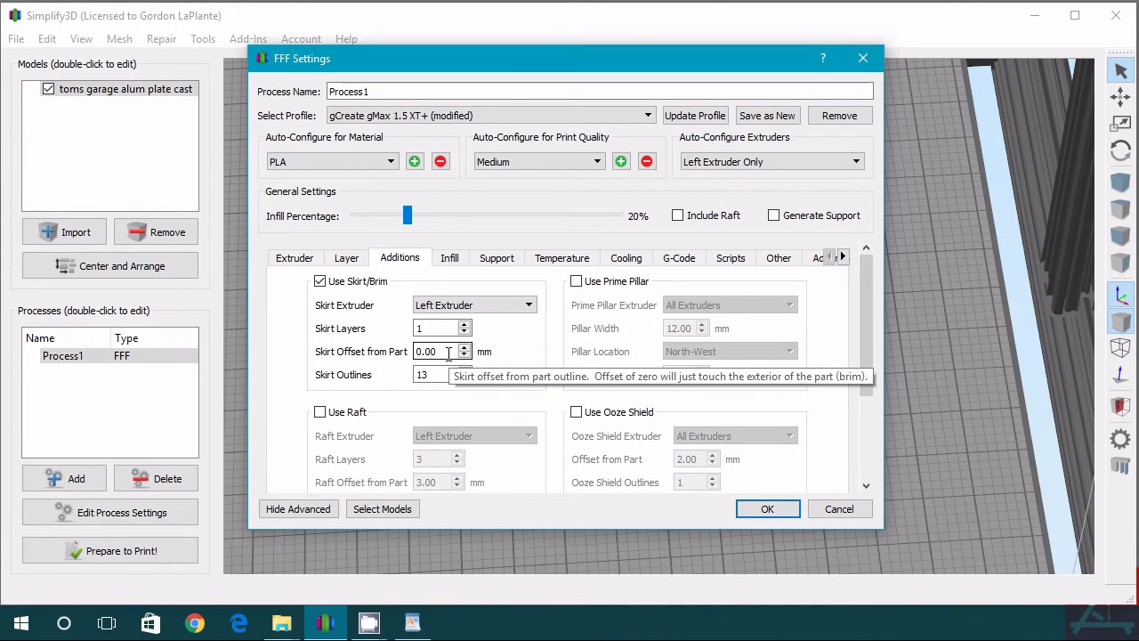
pyautogui.click(436, 351)
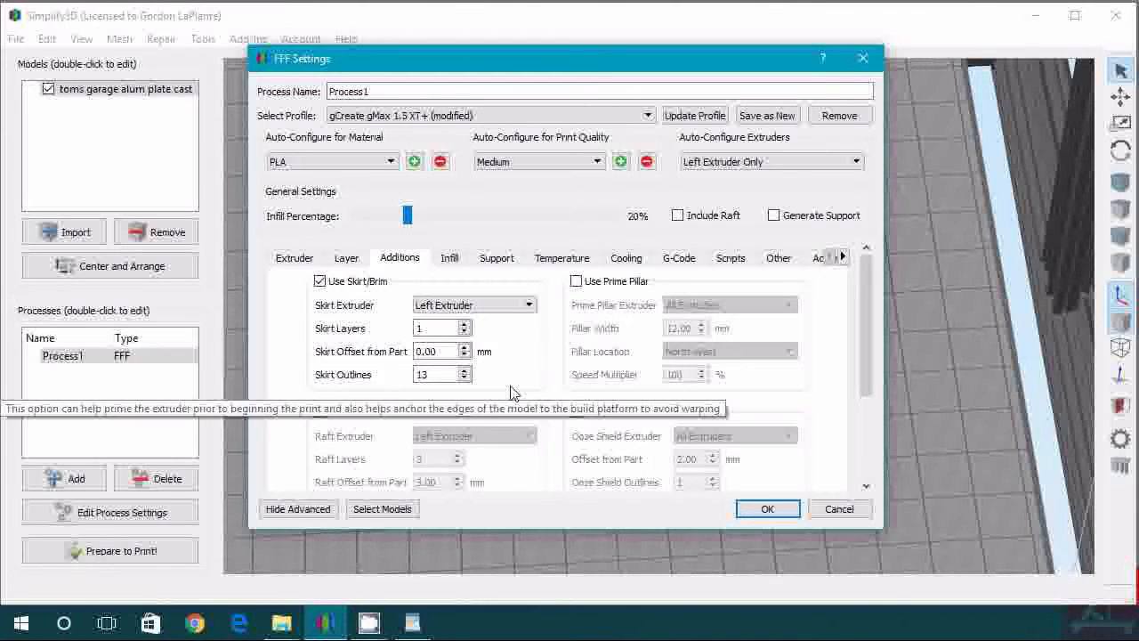
pyautogui.moveTo(560, 372)
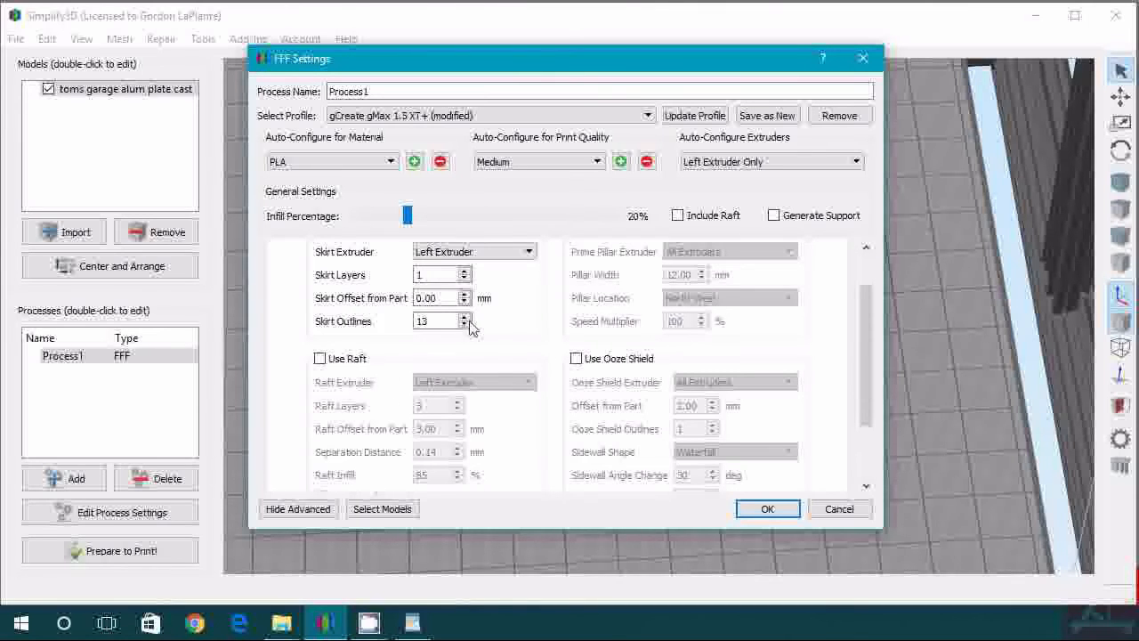
pyautogui.moveTo(523, 347)
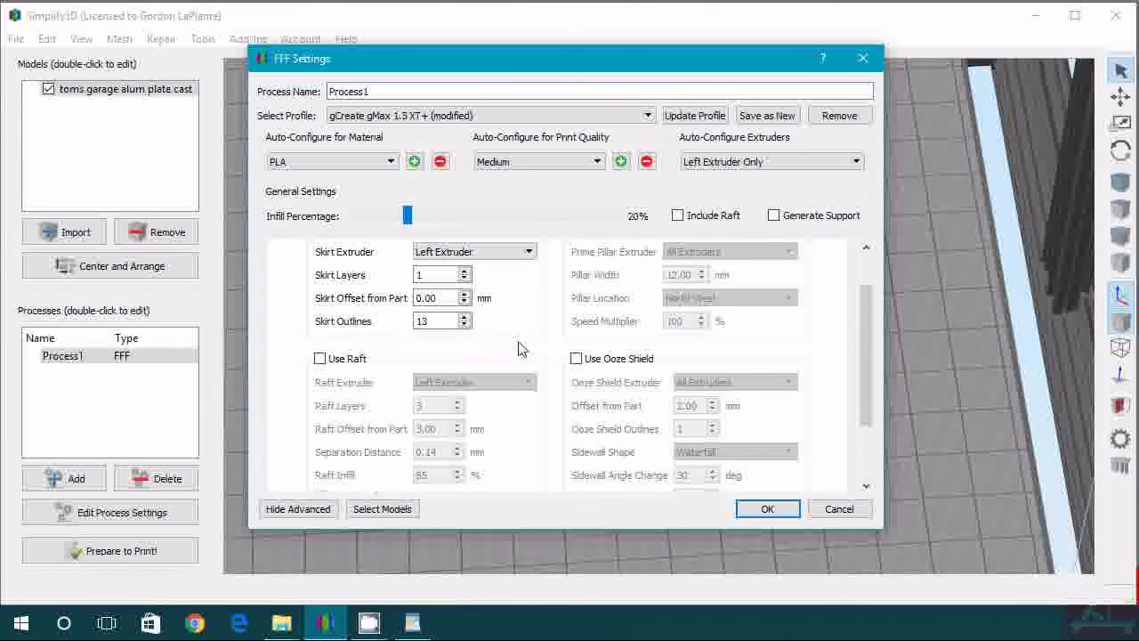
pyautogui.click(436, 320)
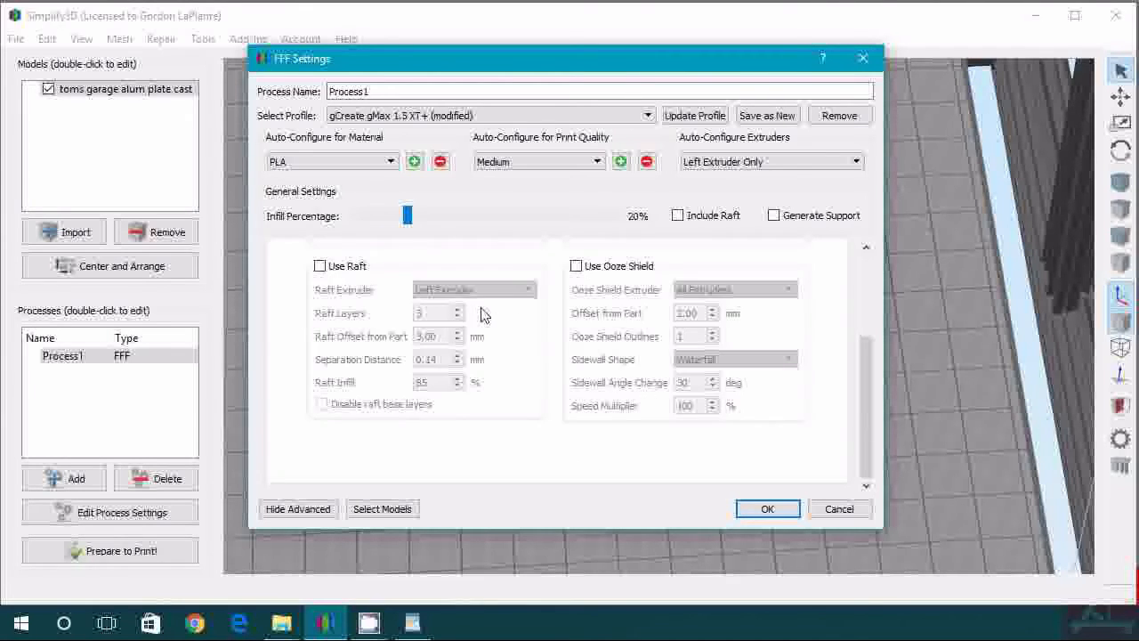
# Step: Use a Triangular internal fill pattern and raise the interior fill percentage to 35%
pyautogui.click(448, 256)
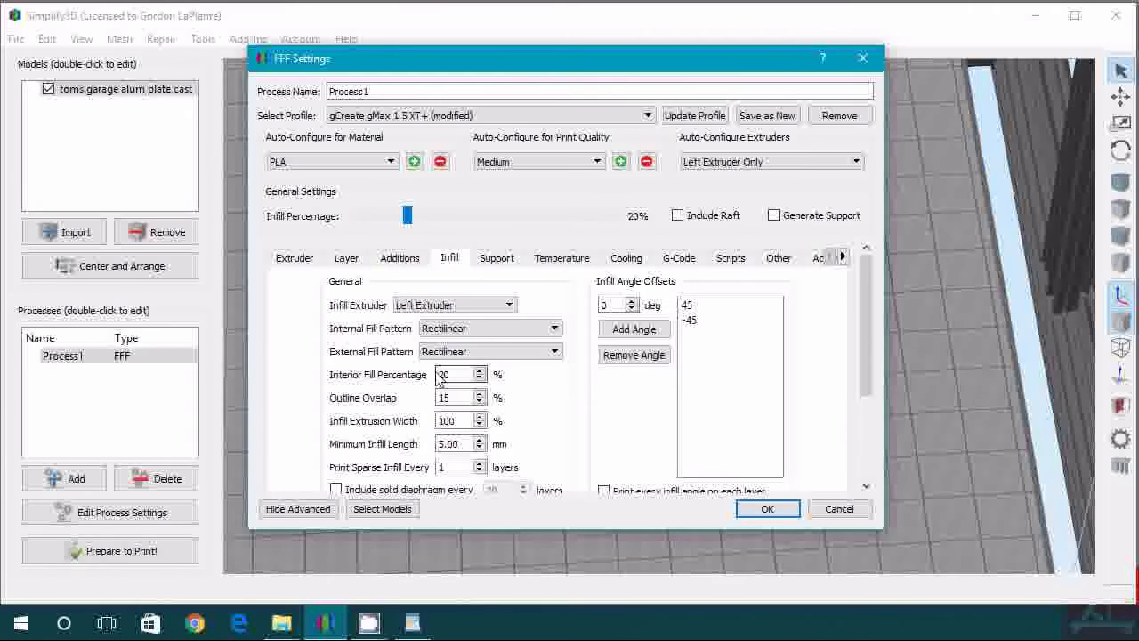
pyautogui.click(491, 327)
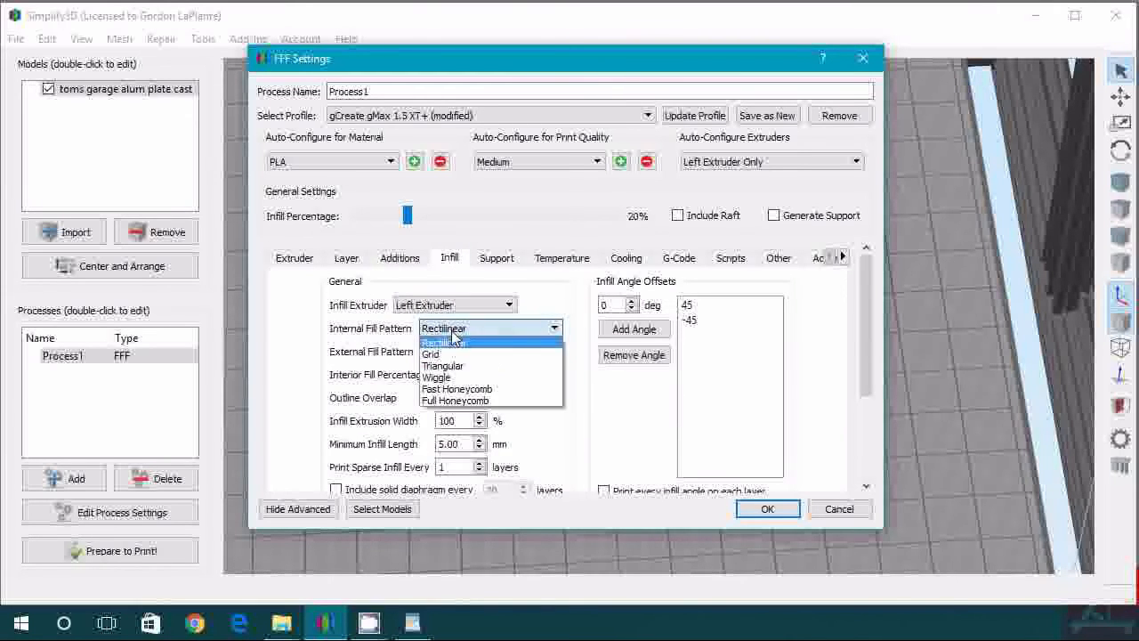
pyautogui.click(442, 365)
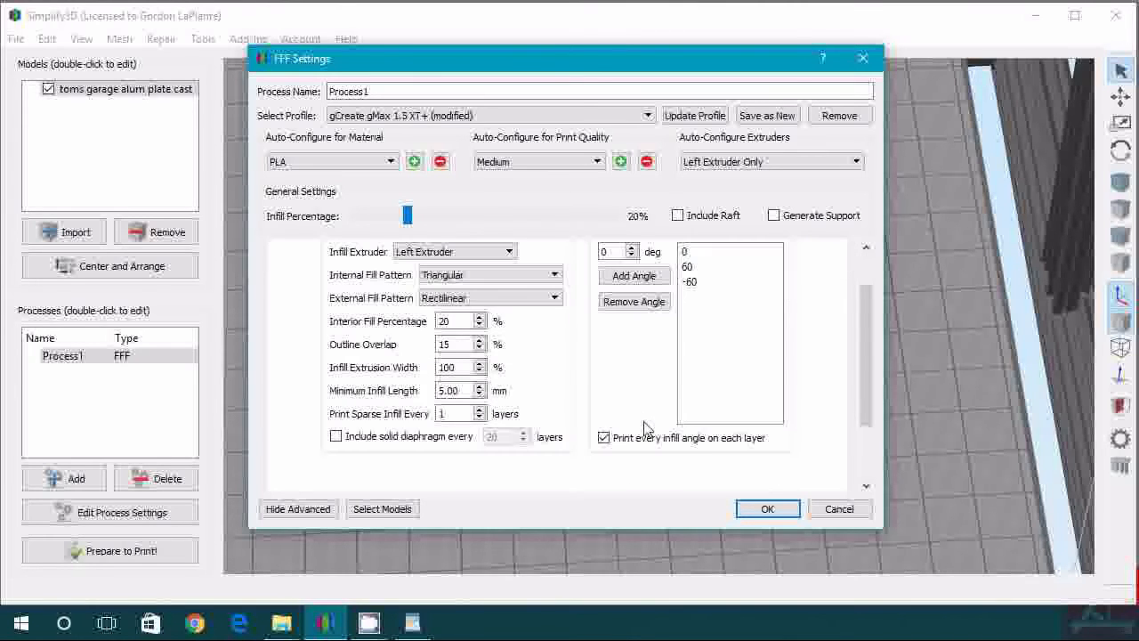
pyautogui.moveTo(701, 448)
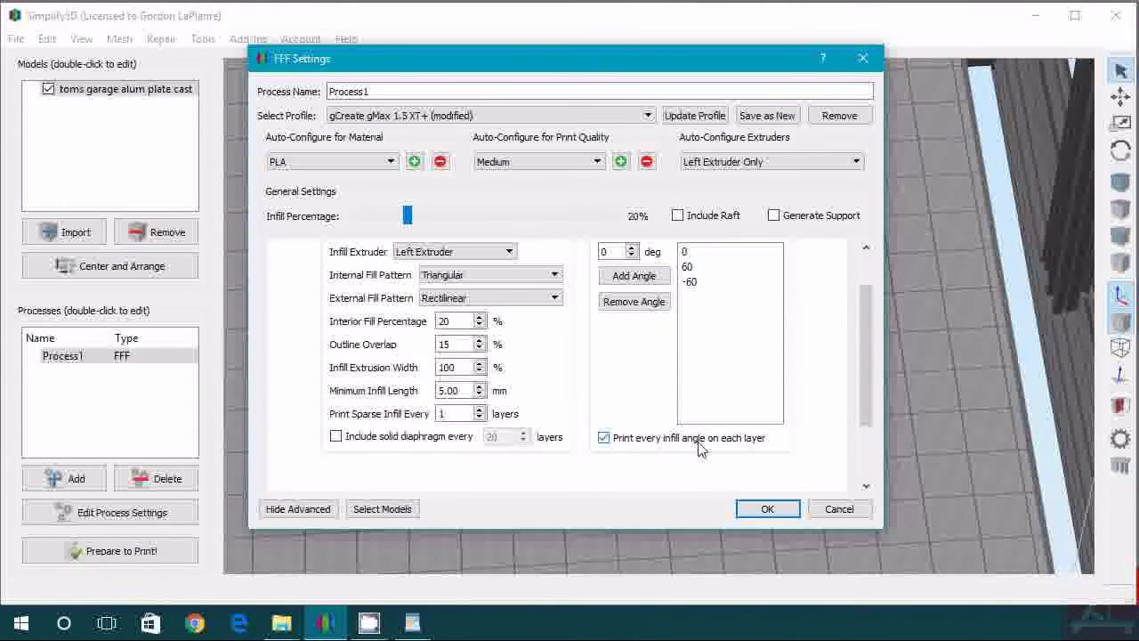
pyautogui.moveTo(658, 441)
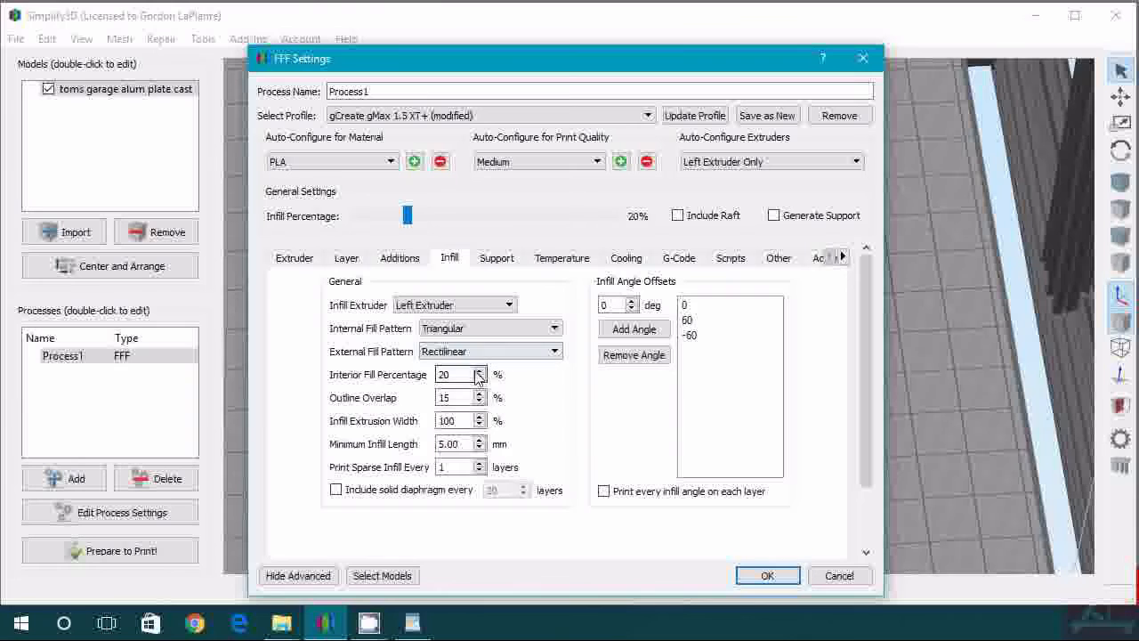
pyautogui.moveTo(408, 213); pyautogui.dragTo(446, 213)
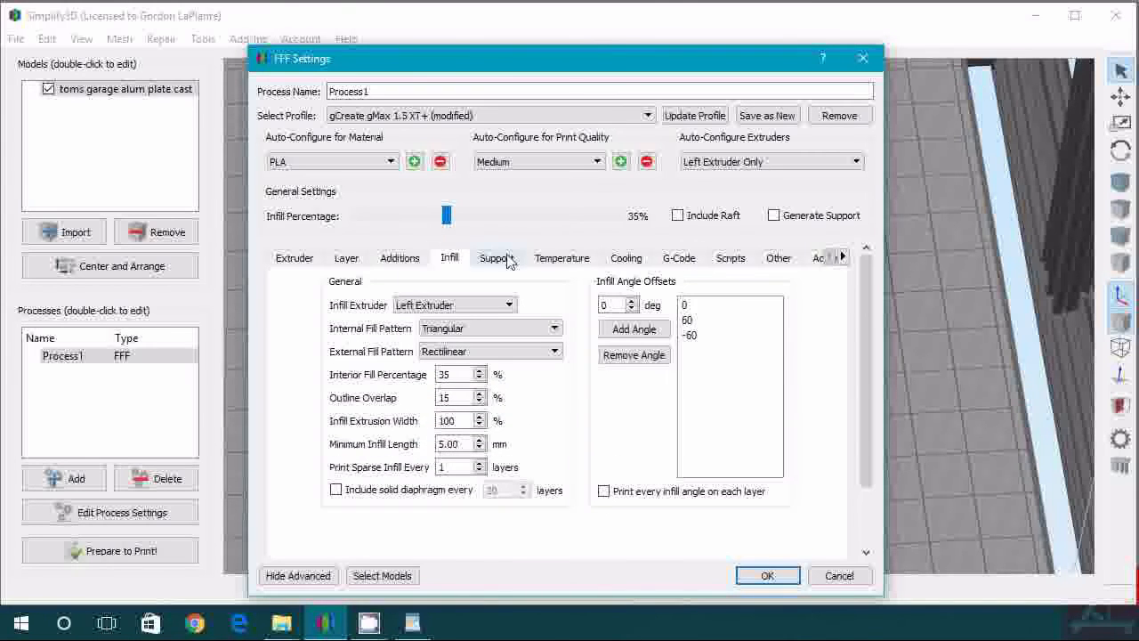
# Step: Review support settings, then show the left extruder's per-layer setpoints of 201 and 208 degrees
pyautogui.click(496, 256)
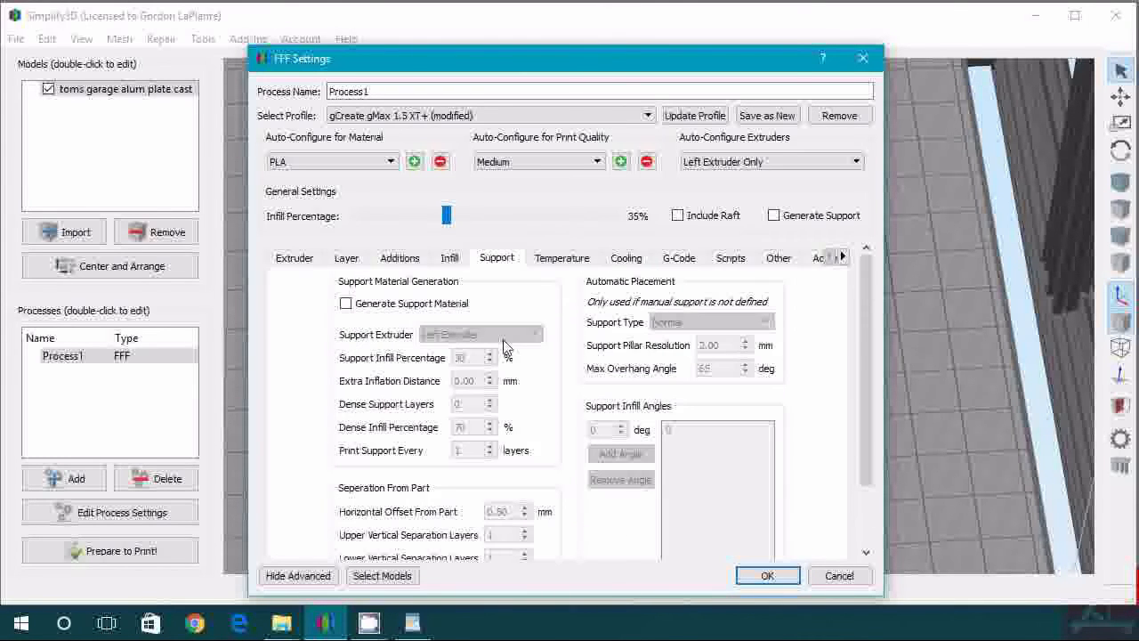
pyautogui.click(562, 256)
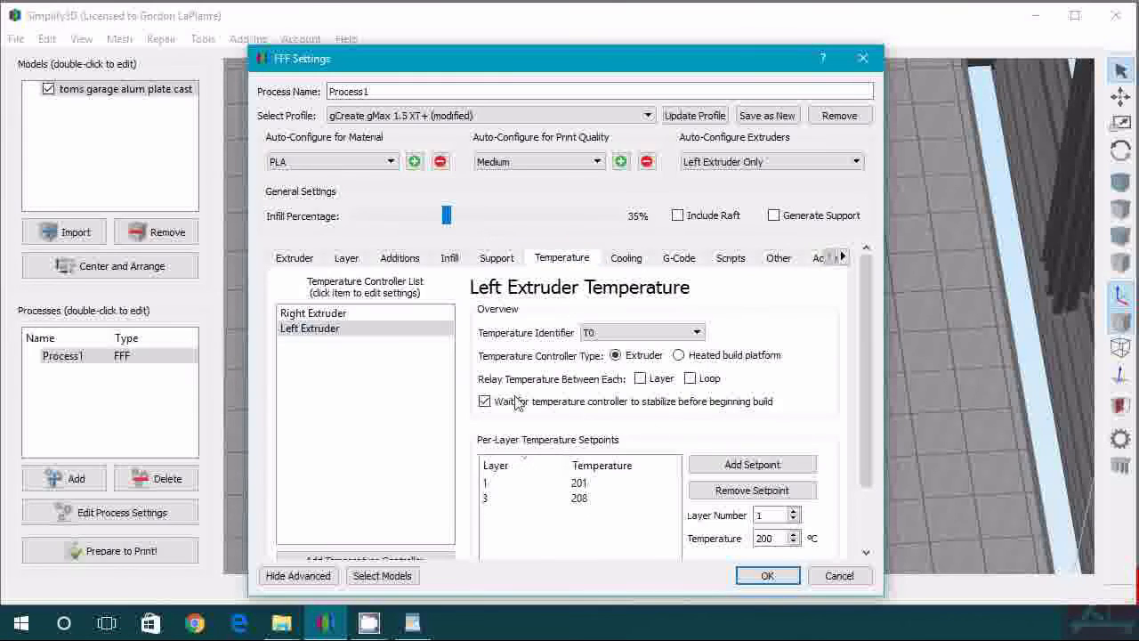
pyautogui.click(578, 484)
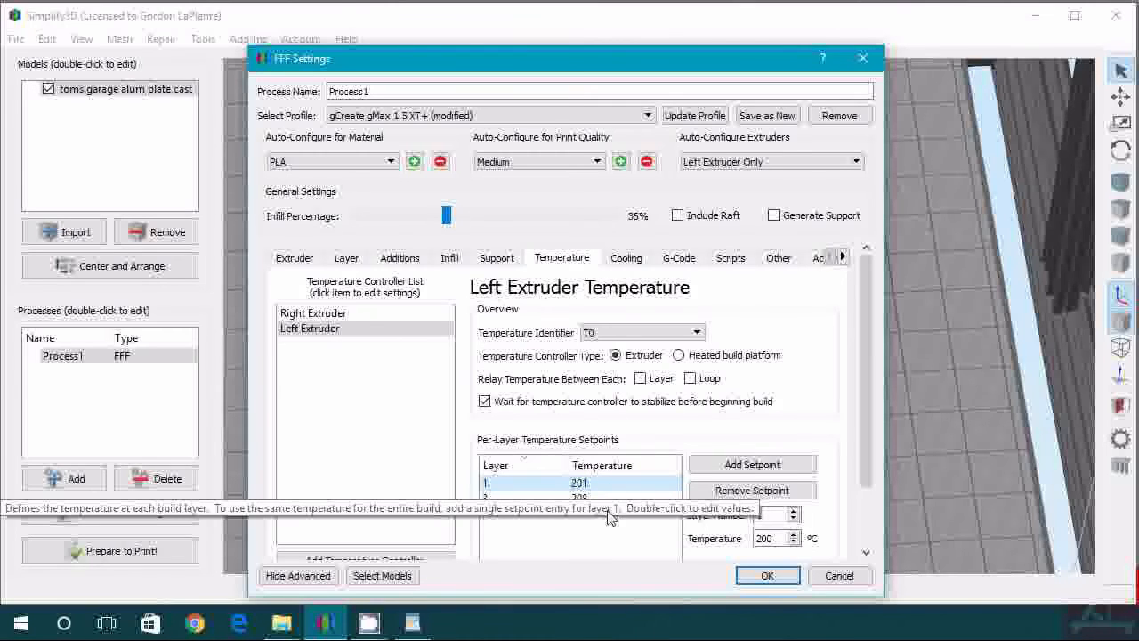
pyautogui.click(580, 482)
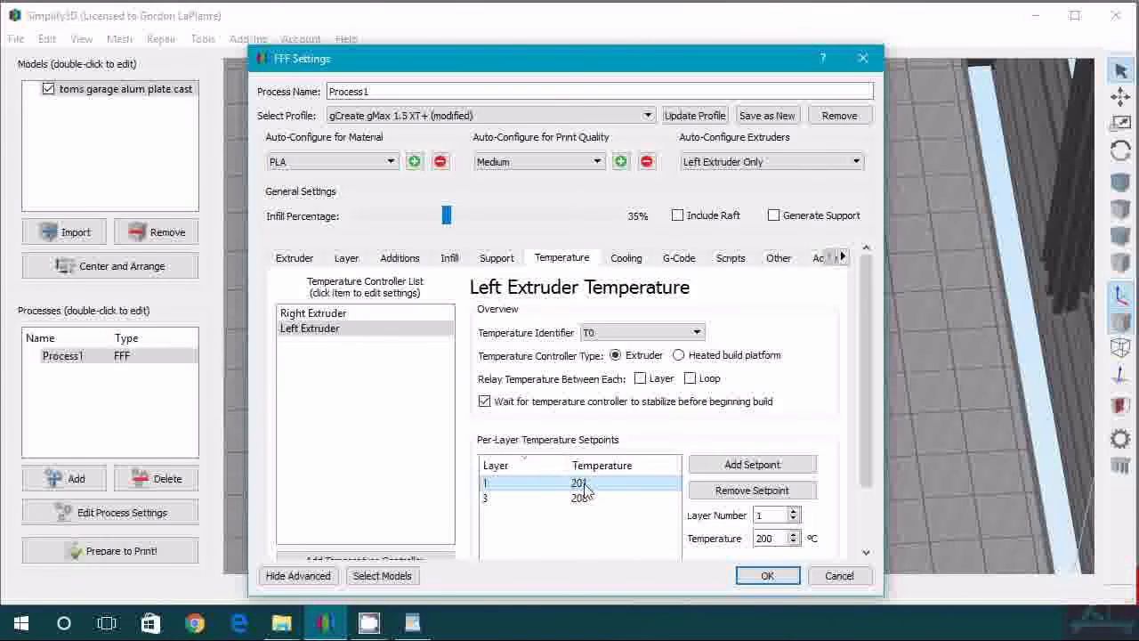
pyautogui.moveTo(579, 484)
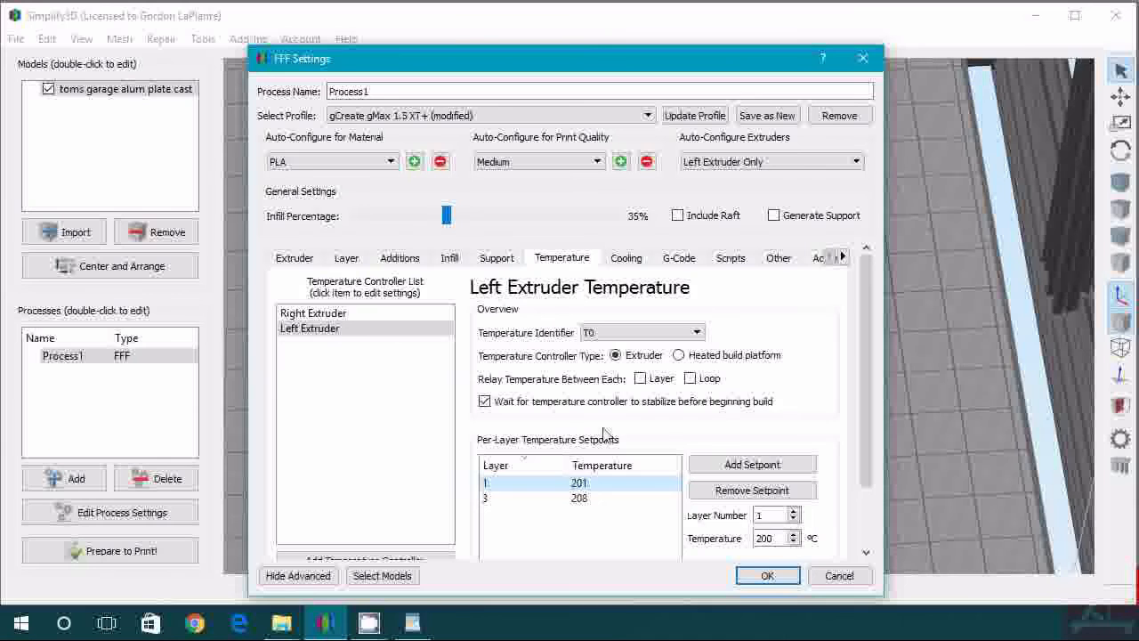
pyautogui.moveTo(626, 544)
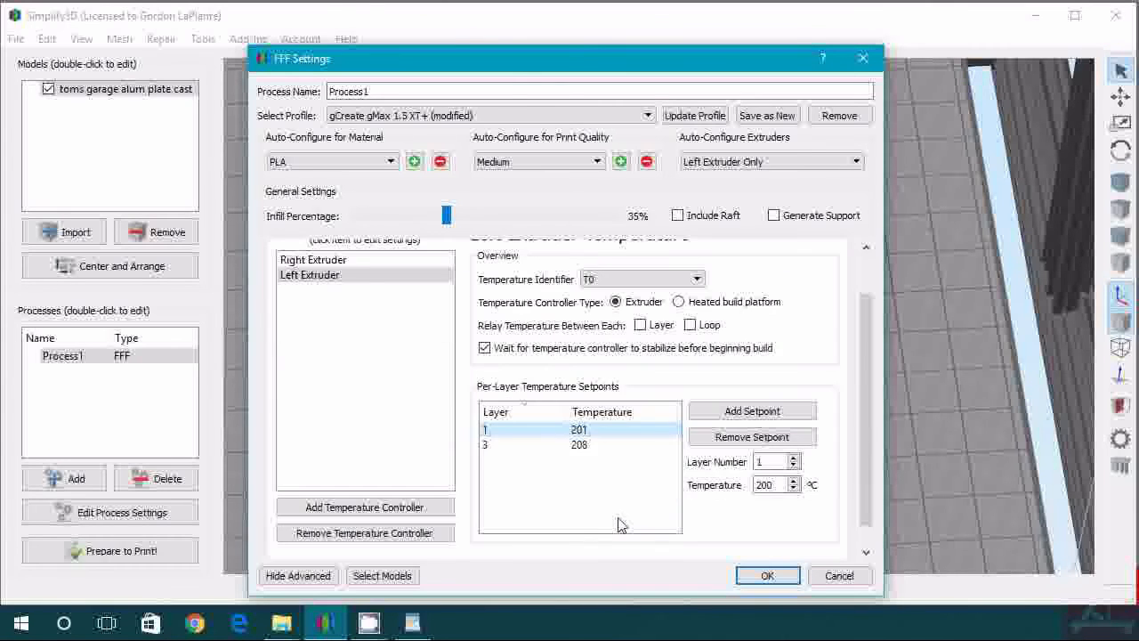
# Step: Review the cooling settings with fan speeds of 0, 60 and 80% at layers 1, 3 and 8
pyautogui.click(626, 257)
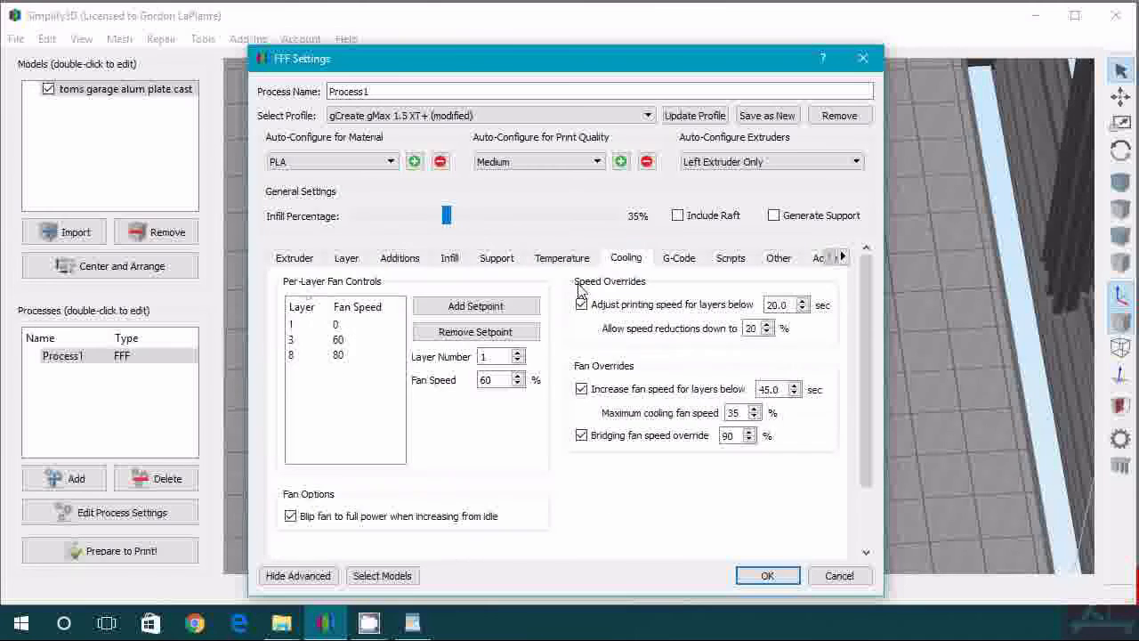
pyautogui.moveTo(662, 413)
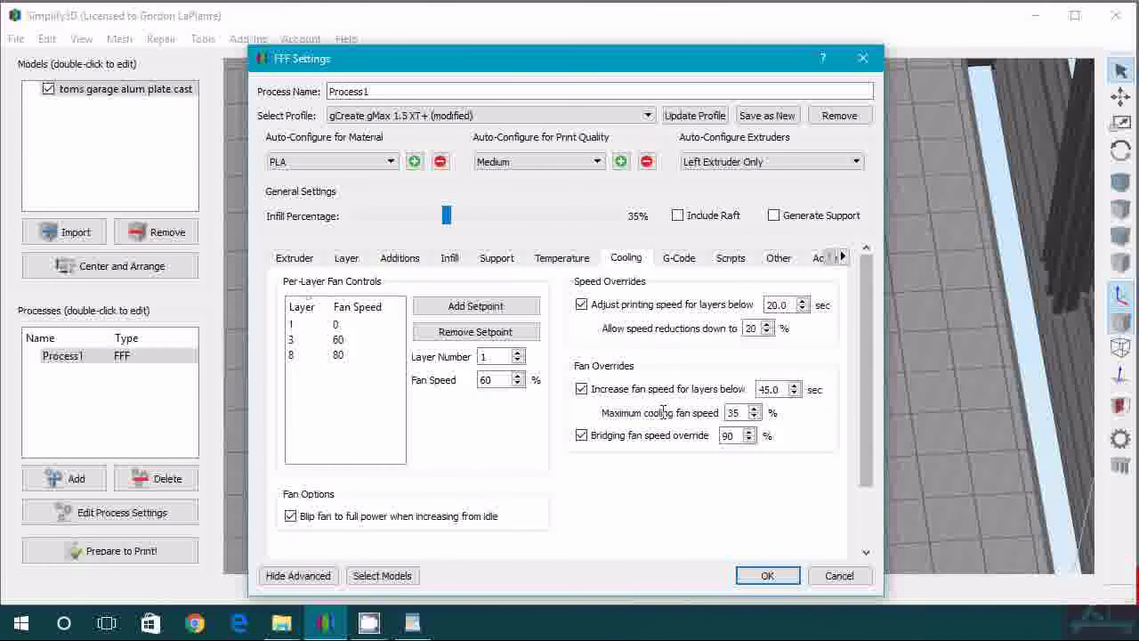
pyautogui.click(338, 338)
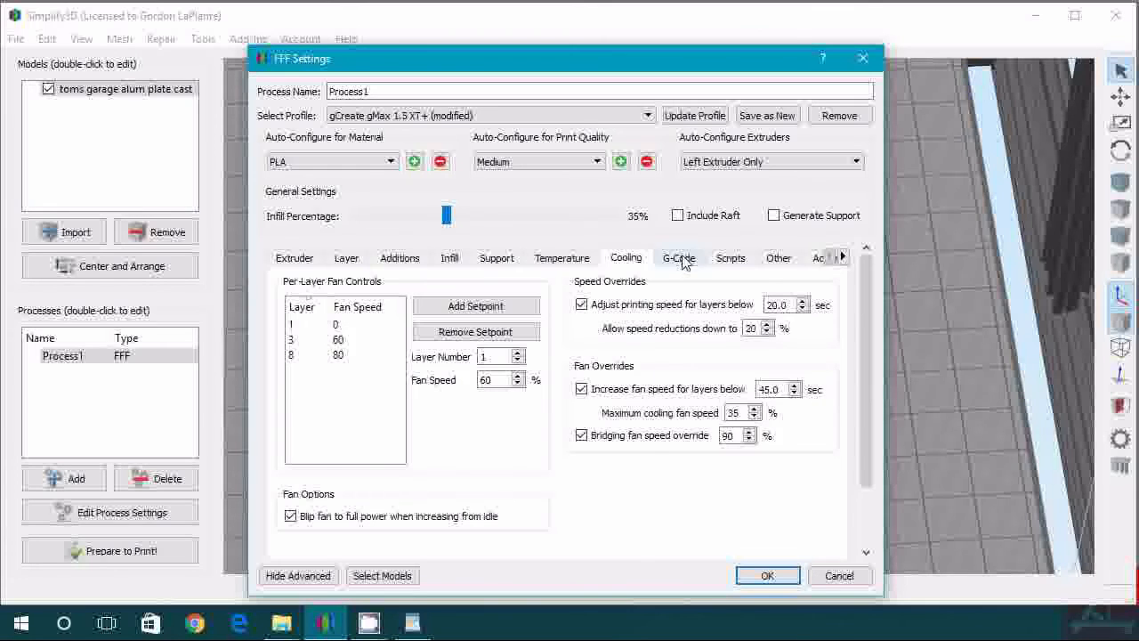
# Step: In the Other settings, lower Outline Underspeed from 60% to 50%
pyautogui.click(678, 256)
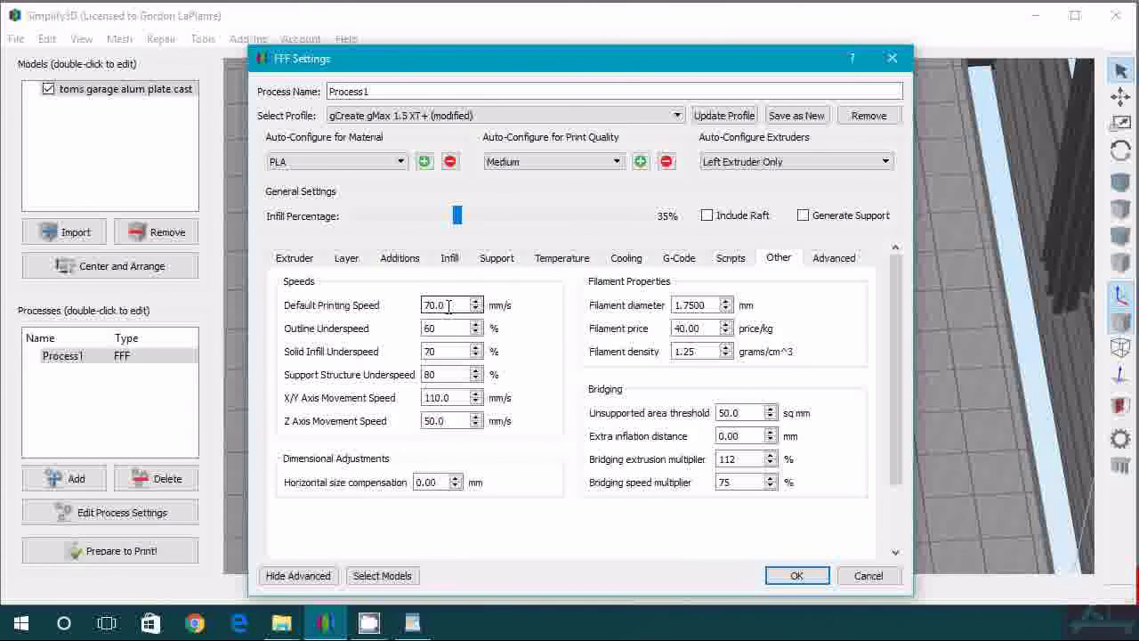
pyautogui.moveTo(447, 304)
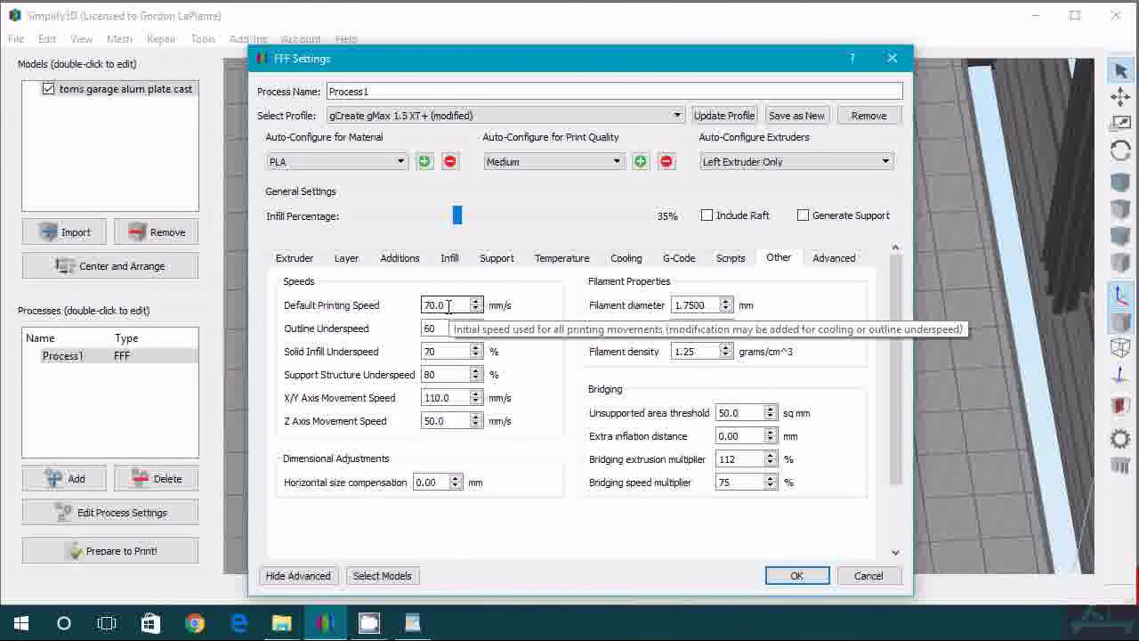
pyautogui.moveTo(513, 354)
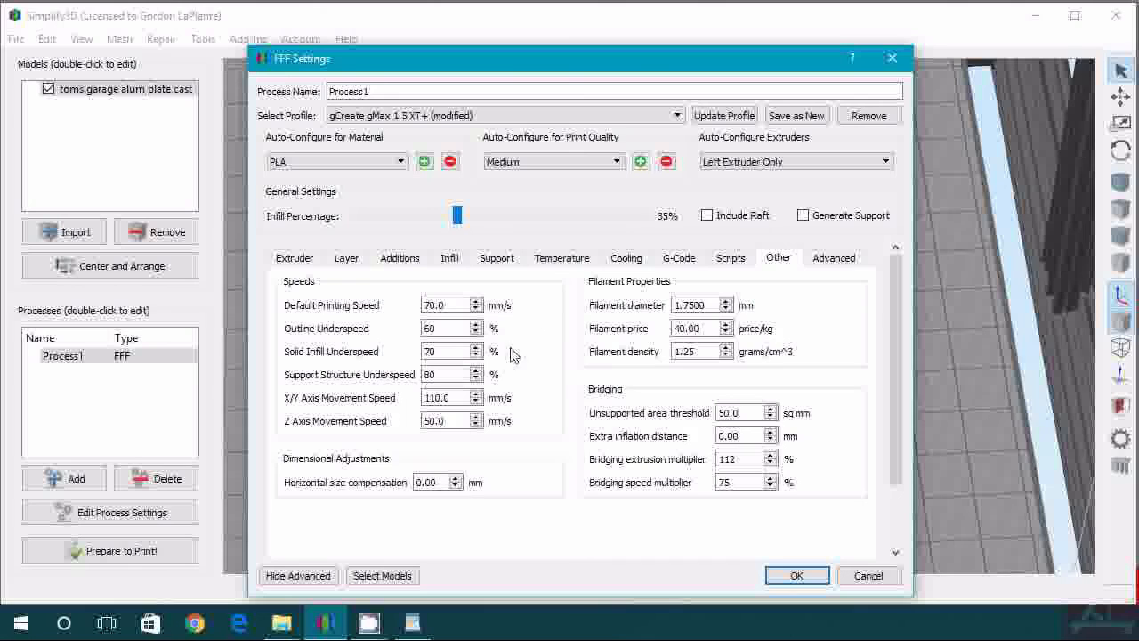
pyautogui.moveTo(544, 392)
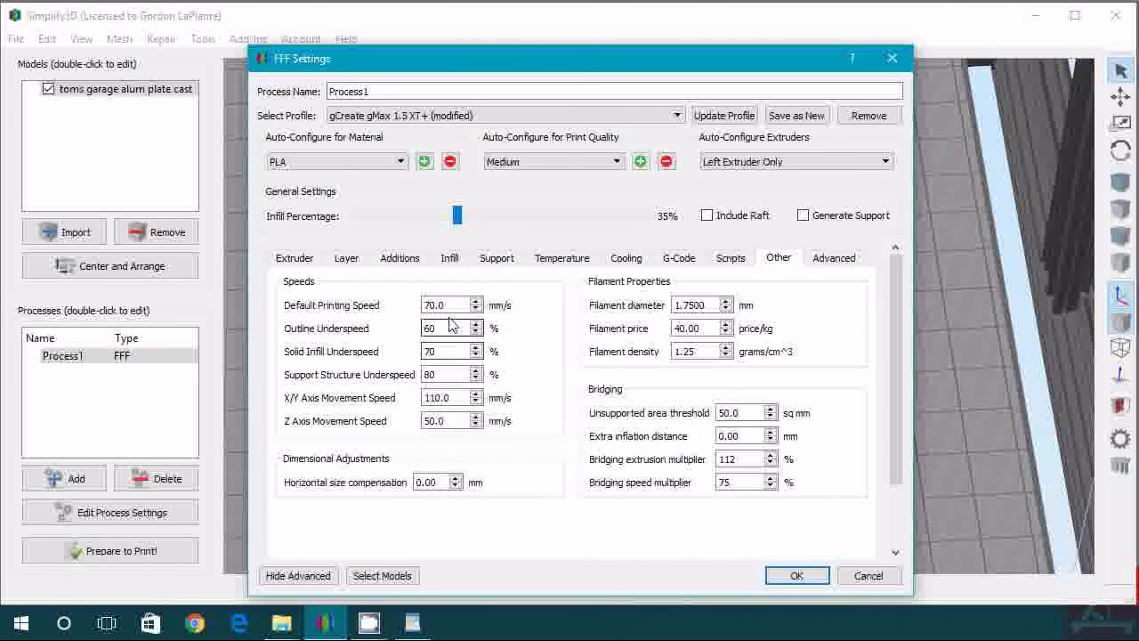
pyautogui.tripleClick(444, 304)
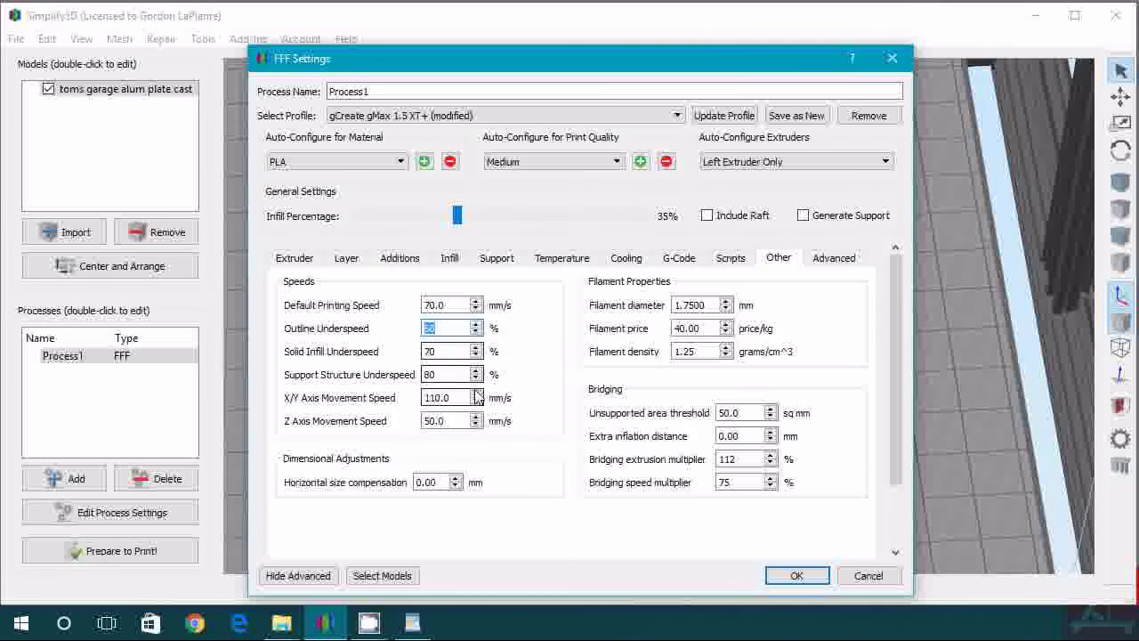
pyautogui.write('50')
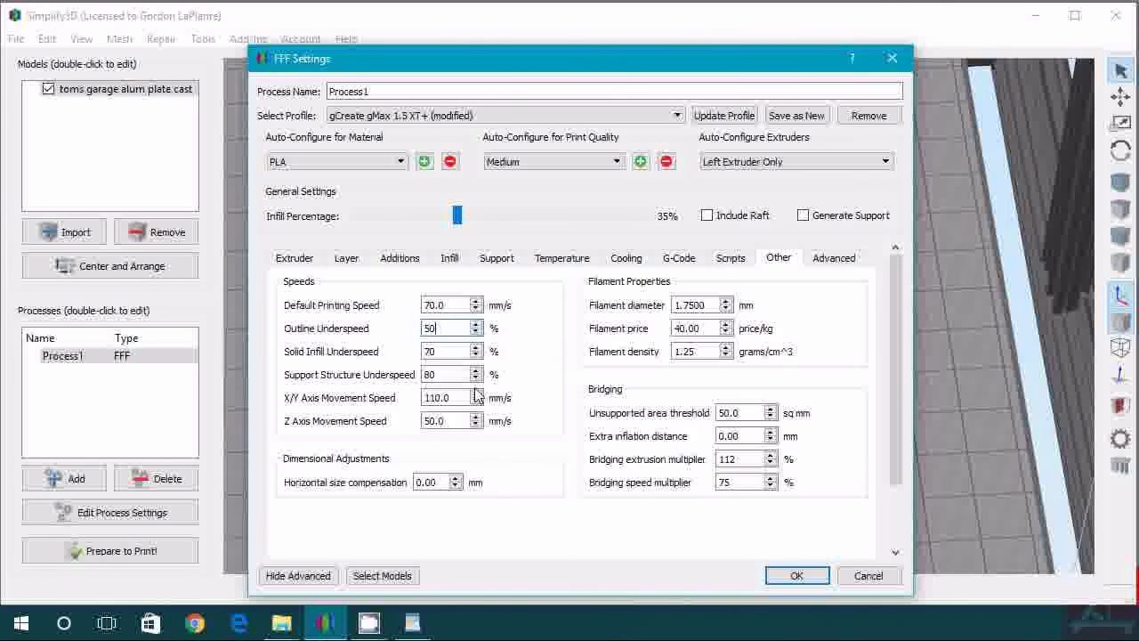
pyautogui.moveTo(413, 420)
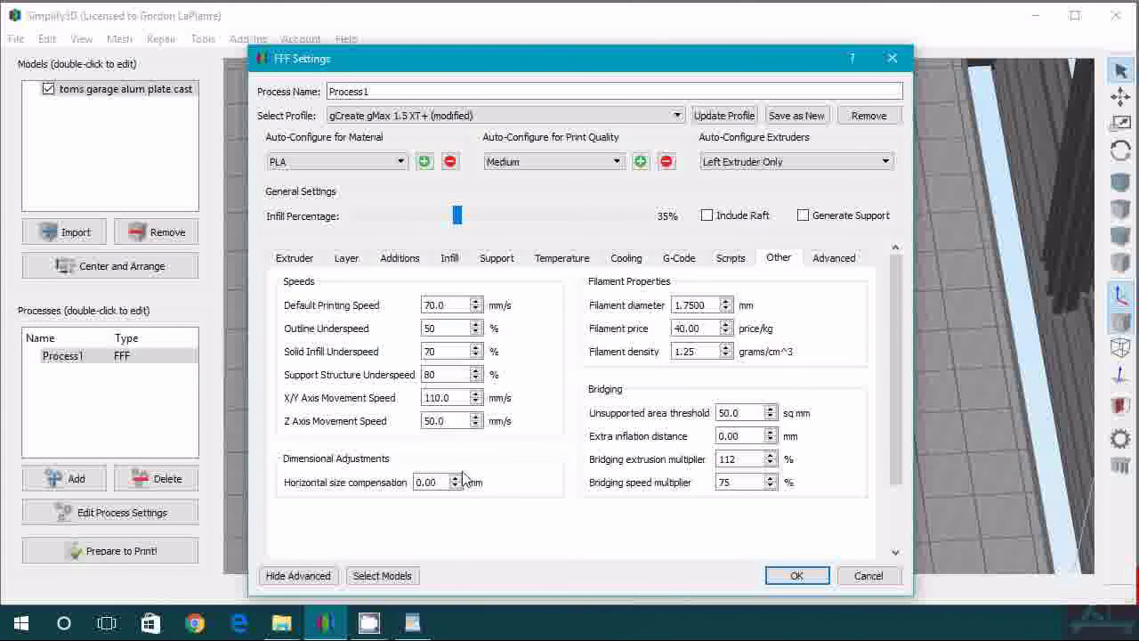
pyautogui.moveTo(685, 293)
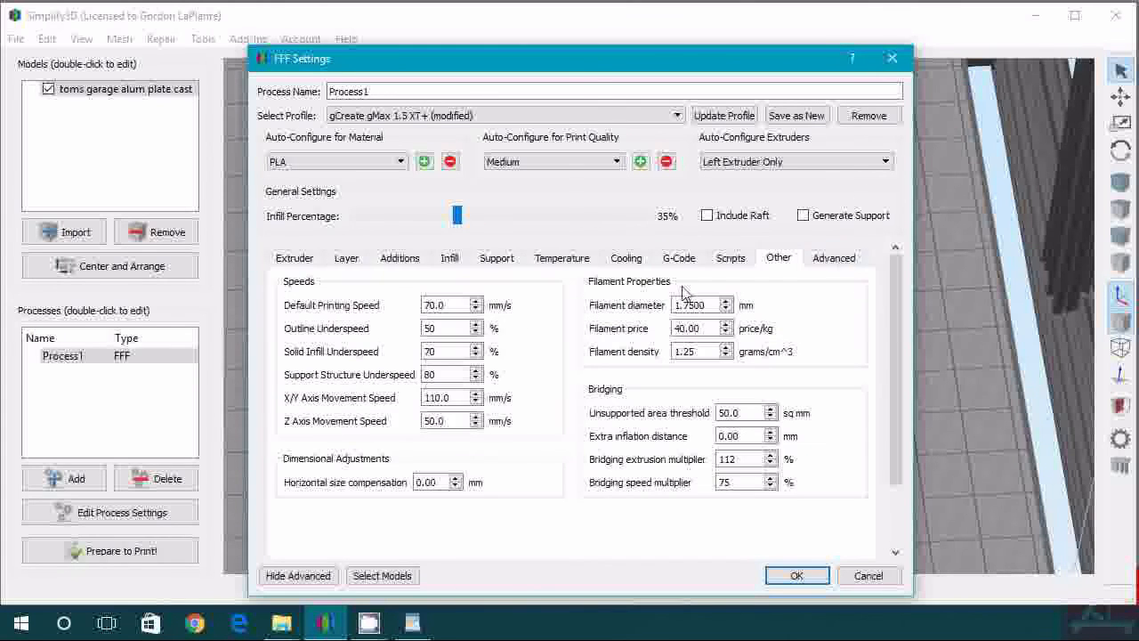
# Step: Confirm the process settings with OK and slice the cast plate into a 5h37m preview, tilted to show toolpaths
pyautogui.click(795, 574)
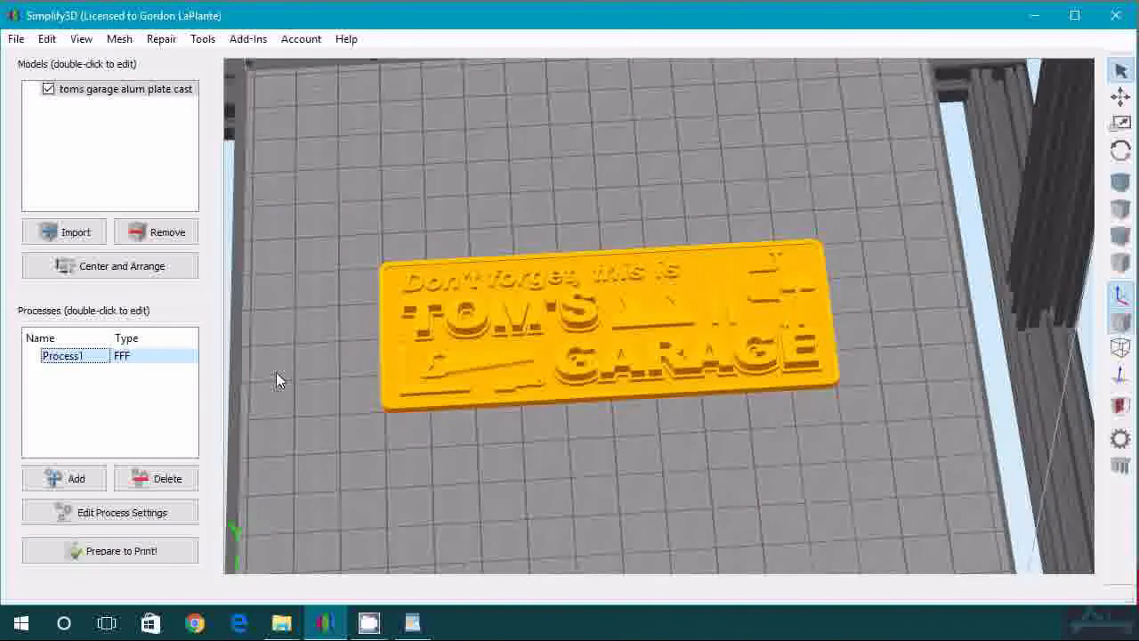
pyautogui.click(110, 550)
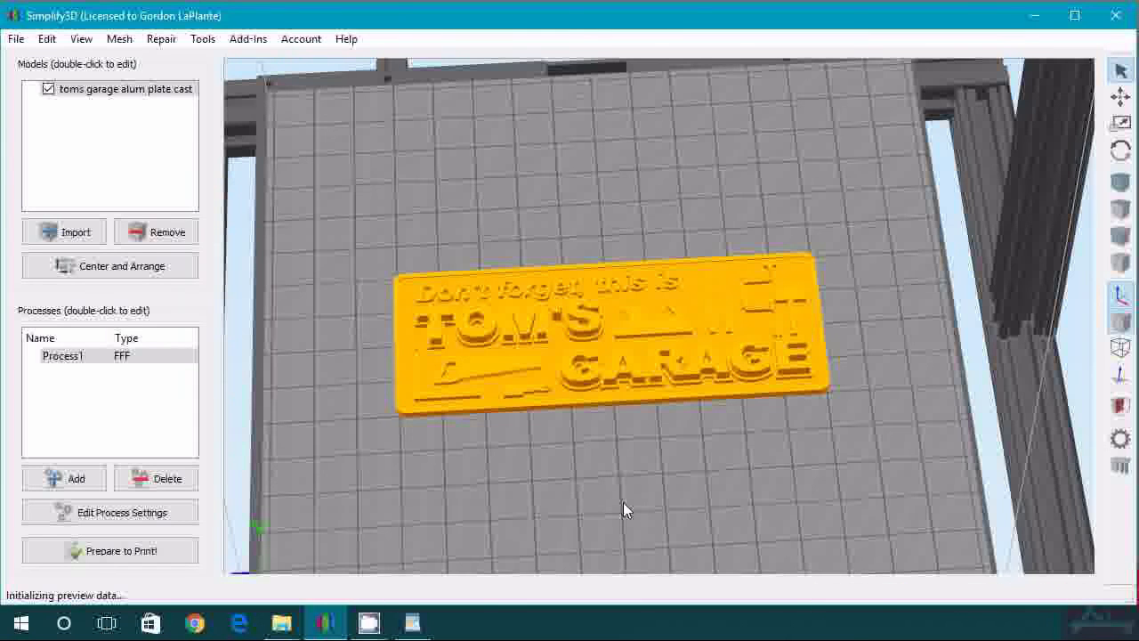
pyautogui.click(111, 550)
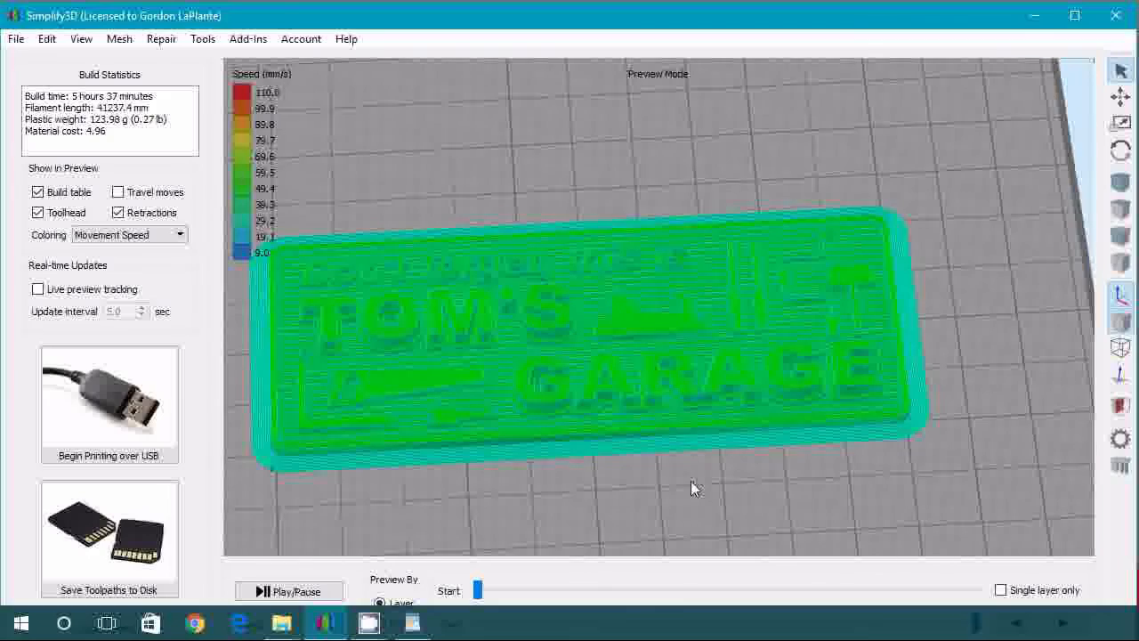
pyautogui.moveTo(694, 488); pyautogui.dragTo(597, 445)
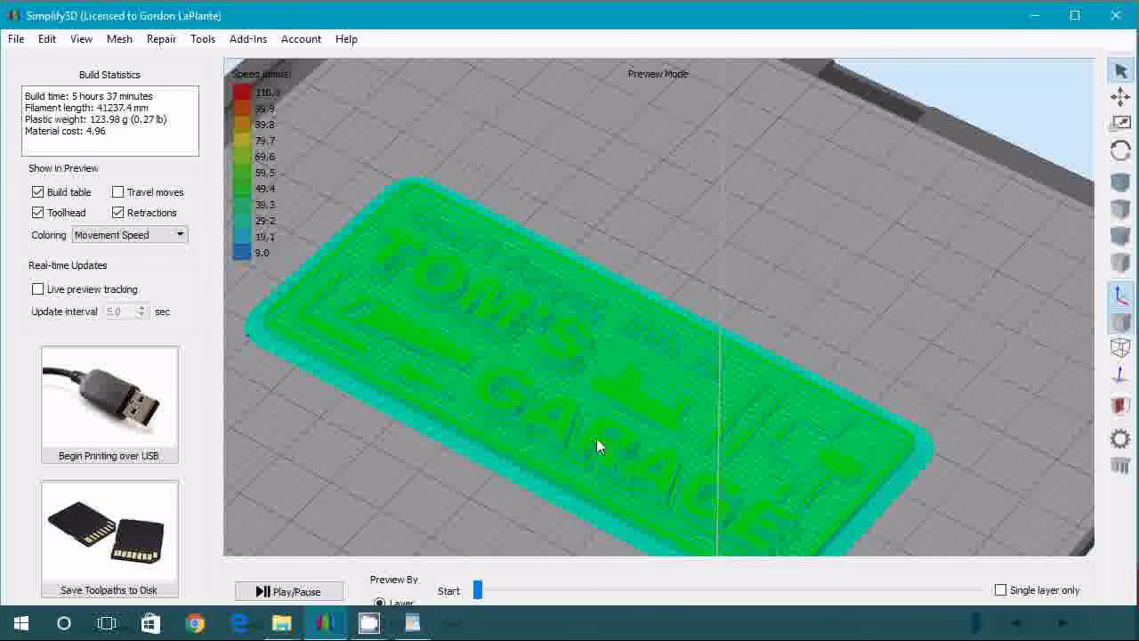